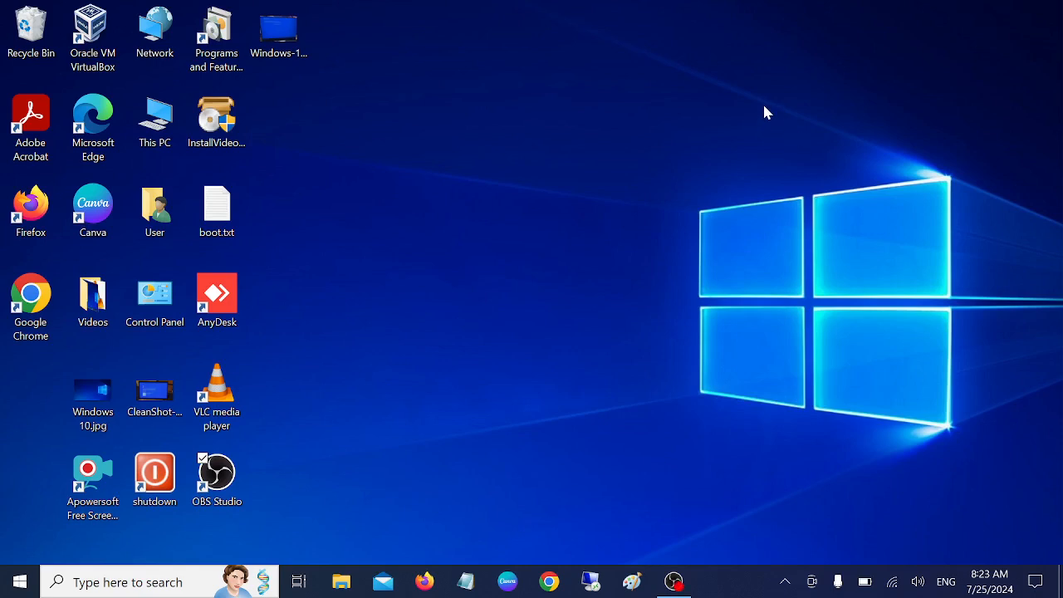
pyautogui.moveTo(764, 122)
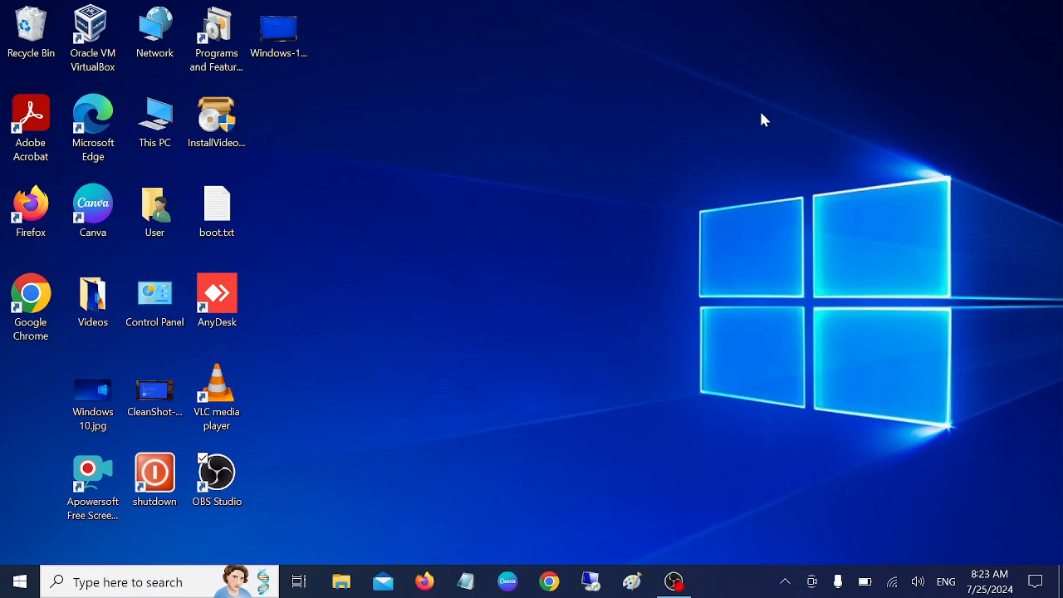
pyautogui.moveTo(599, 184)
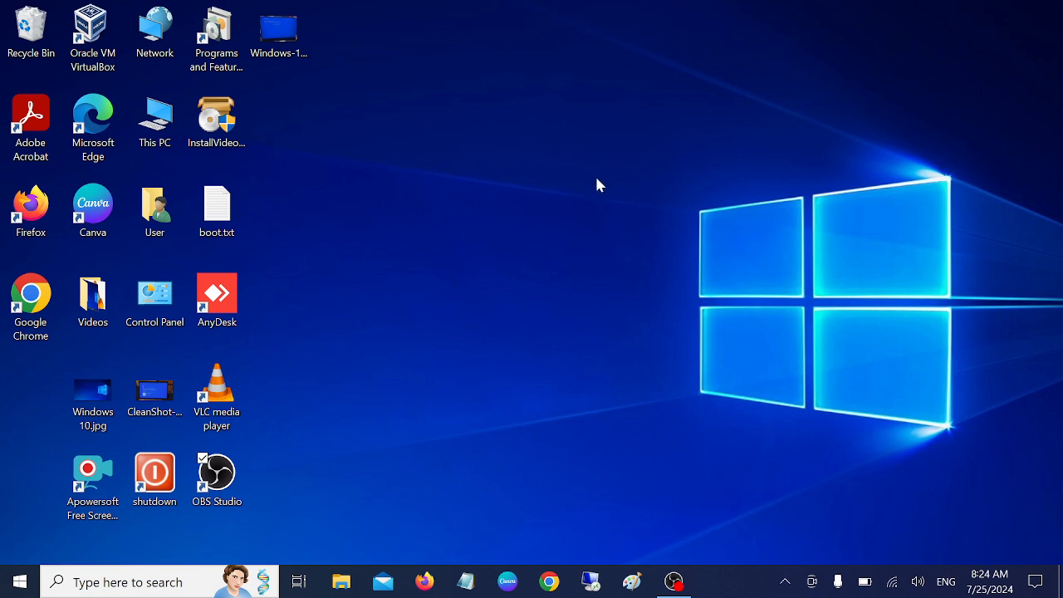
pyautogui.moveTo(512, 317)
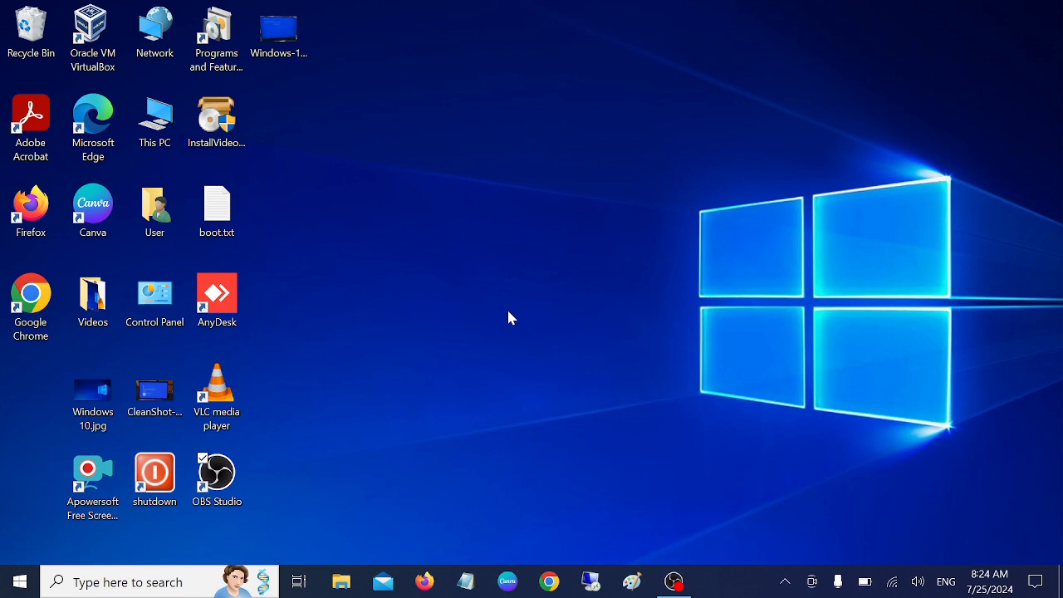
pyautogui.moveTo(266, 513)
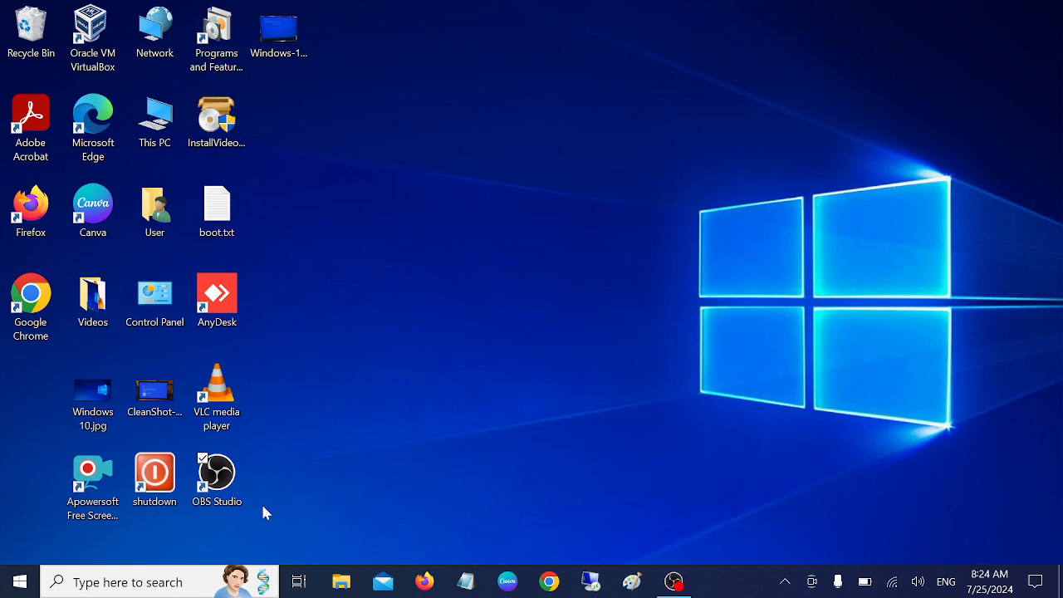
pyautogui.moveTo(507, 327)
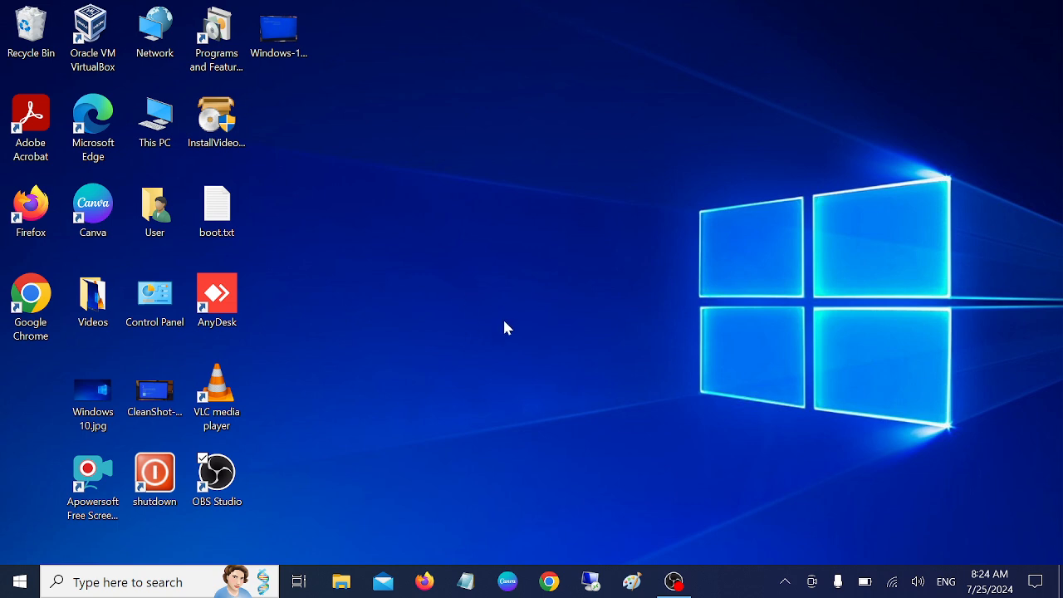
pyautogui.moveTo(487, 294)
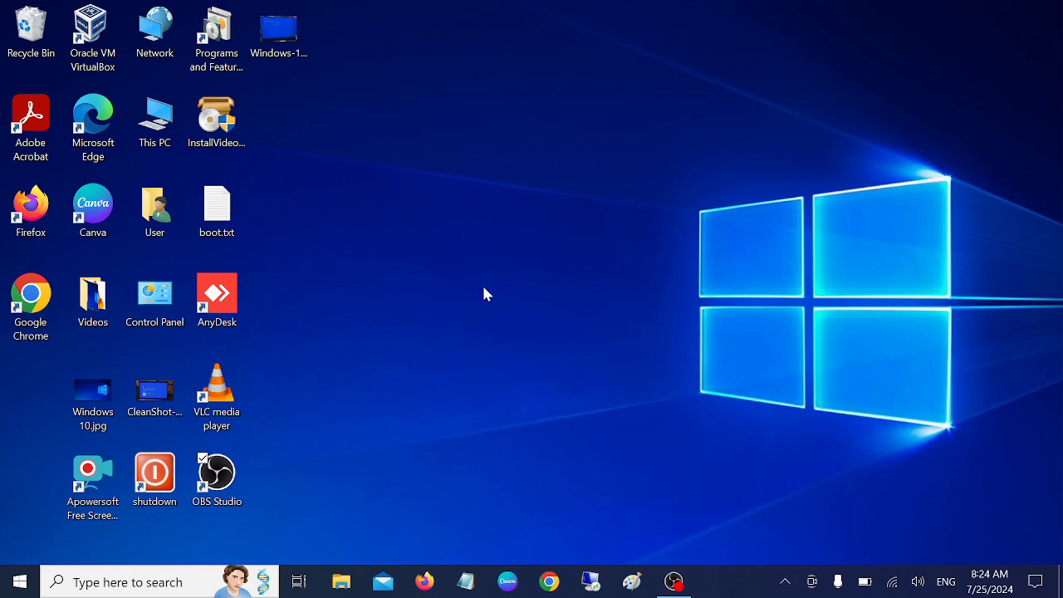
pyautogui.moveTo(419, 387)
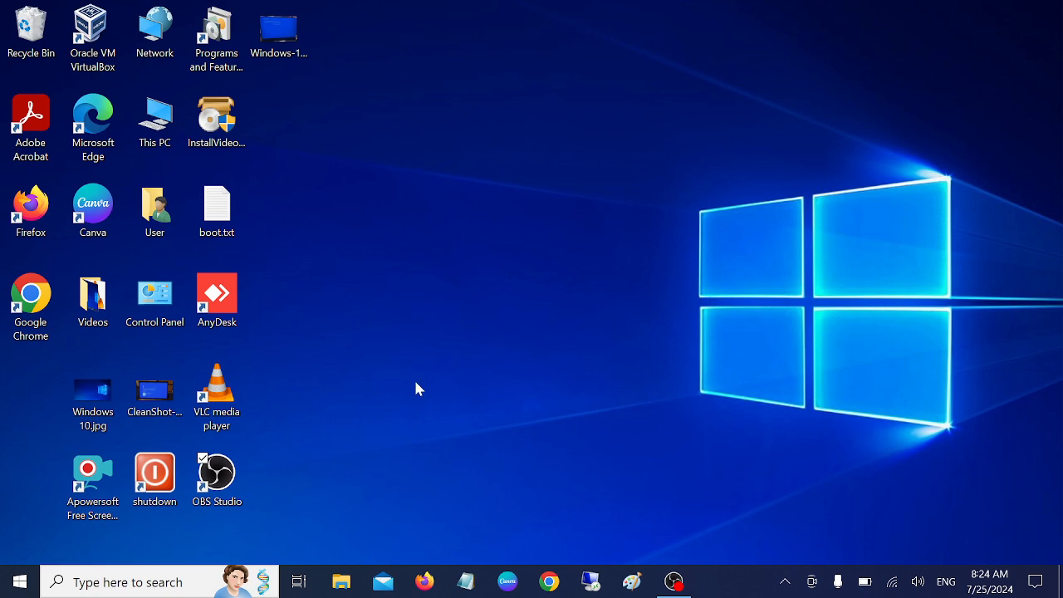
pyautogui.moveTo(425, 416)
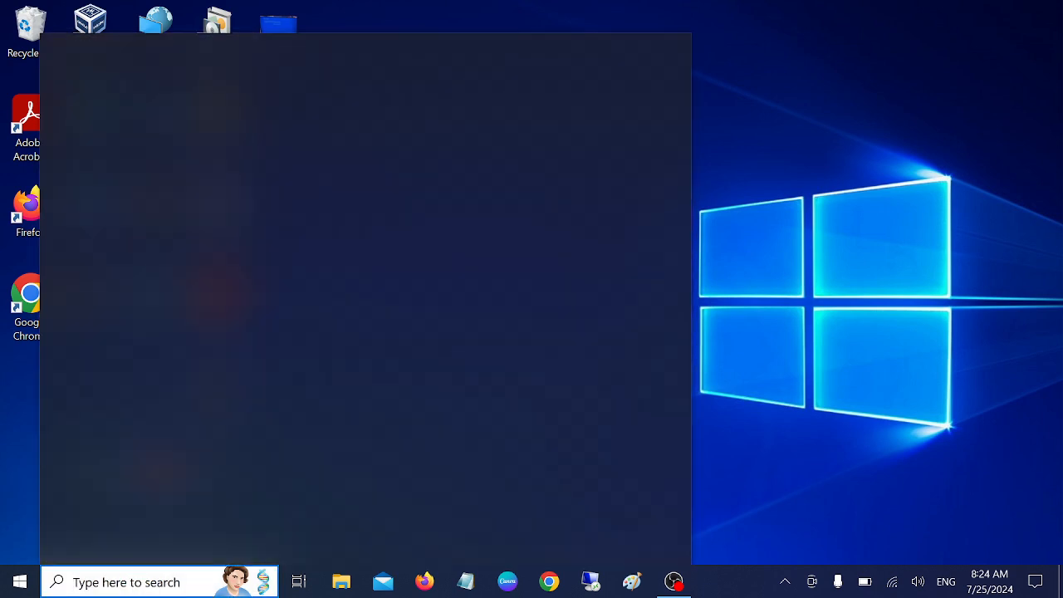
# Step: Open Control Panel in Large icons view and scroll the Ease of Access Center's settings list
pyautogui.write('con')
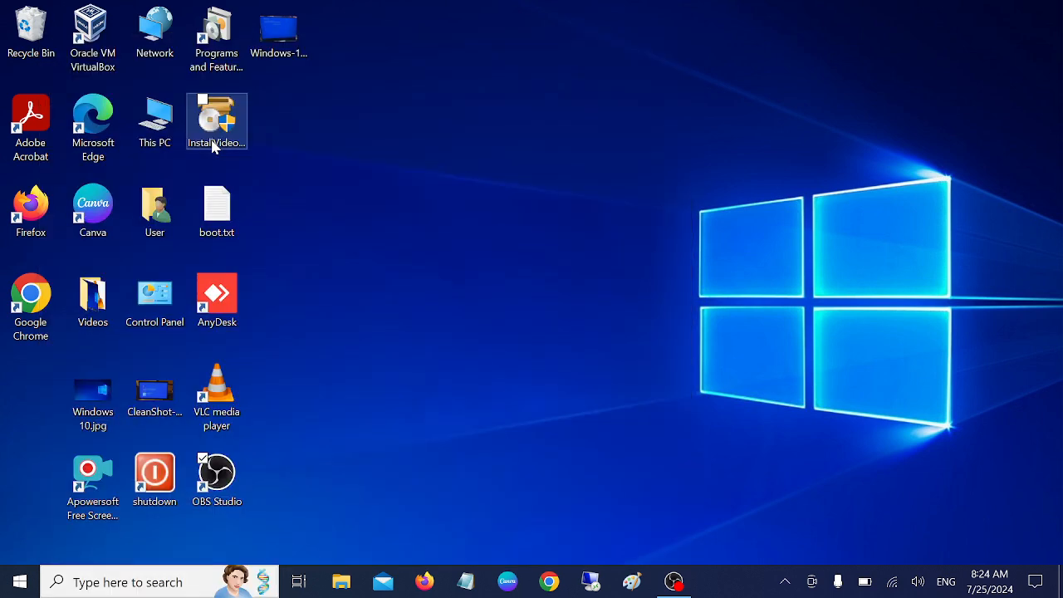
pyautogui.doubleClick(155, 294)
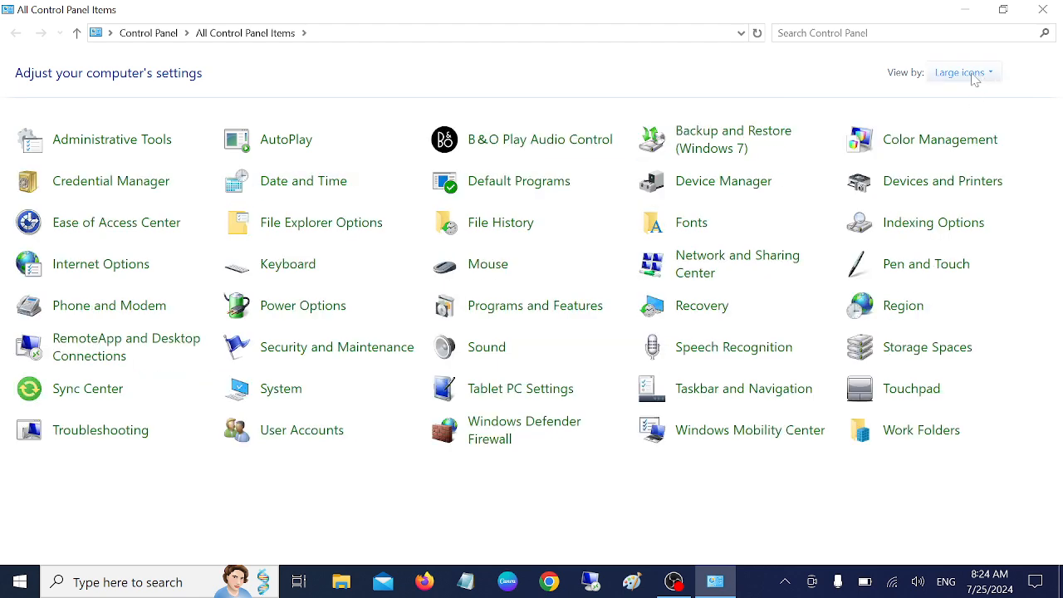
pyautogui.click(966, 72)
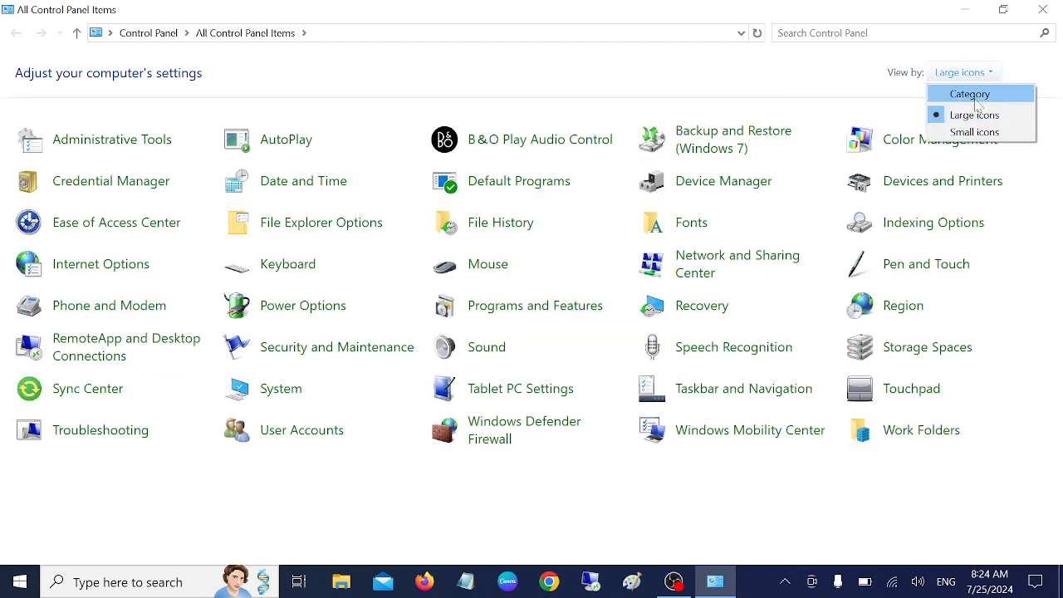
pyautogui.click(968, 93)
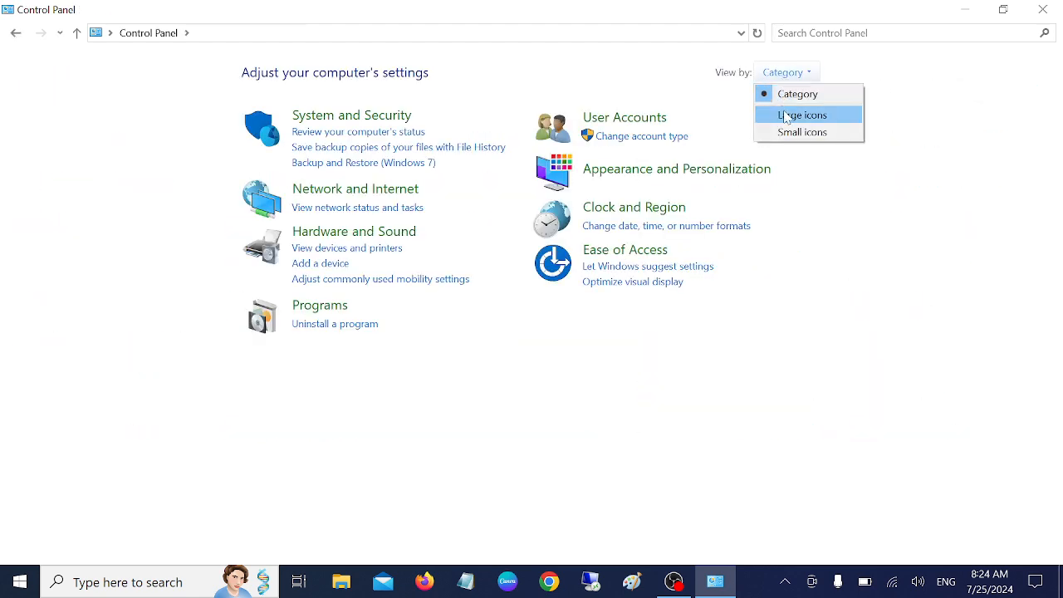
pyautogui.click(801, 115)
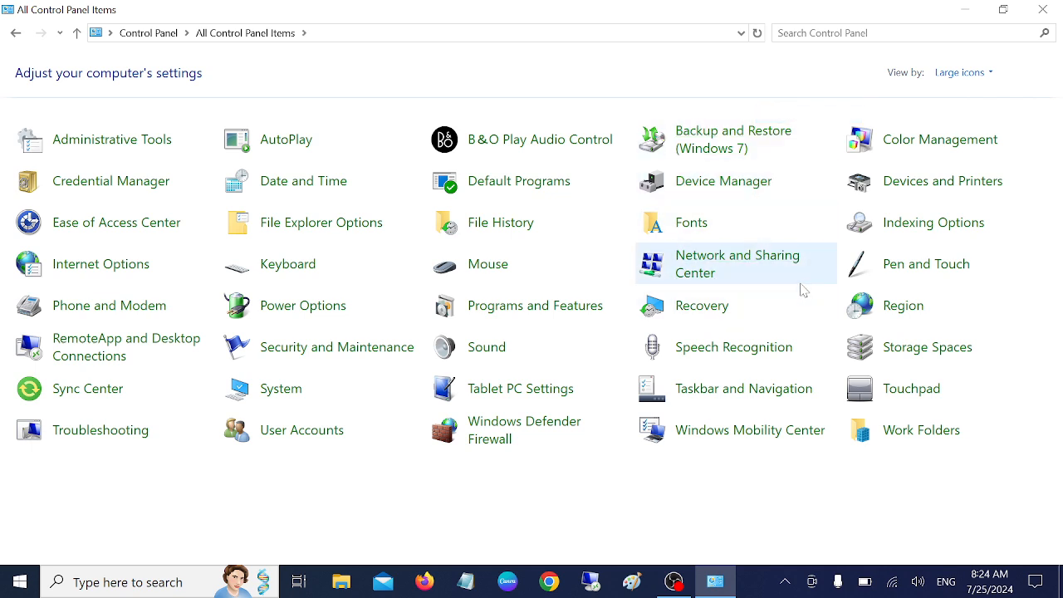
pyautogui.moveTo(523, 268)
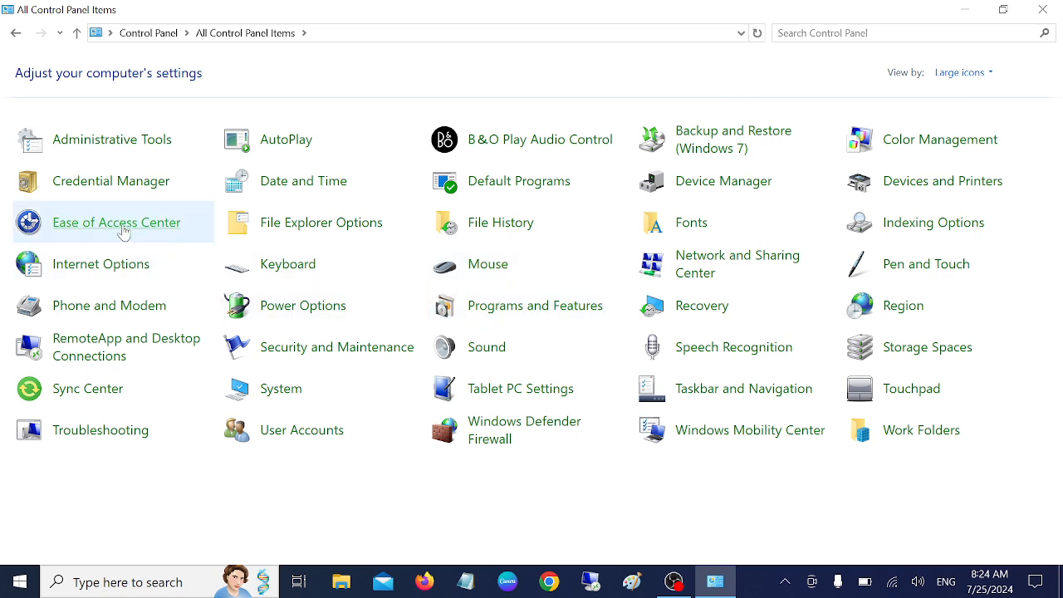
pyautogui.moveTo(147, 230)
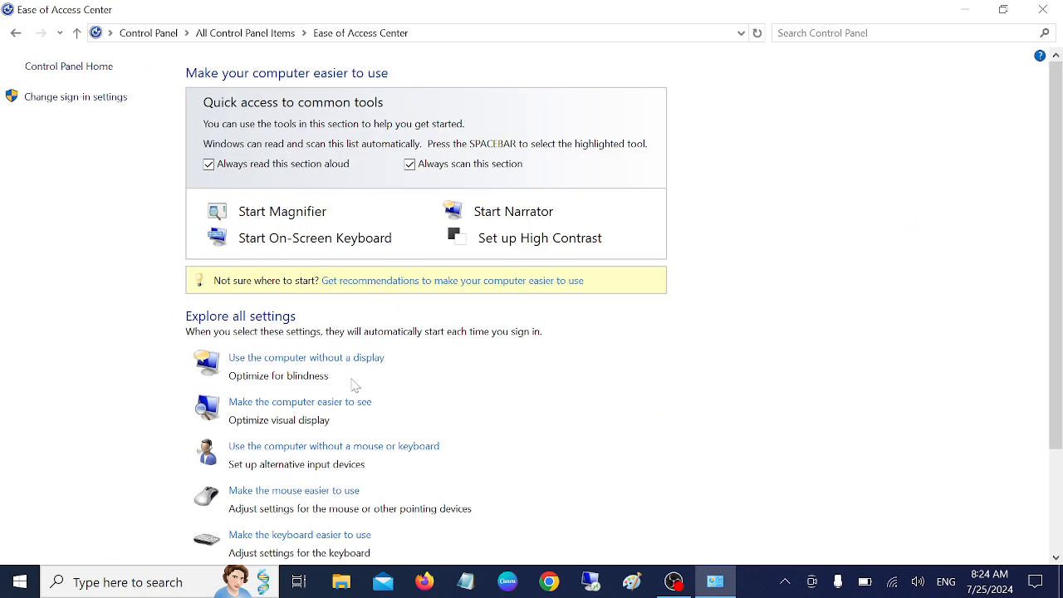
pyautogui.scroll(-3)
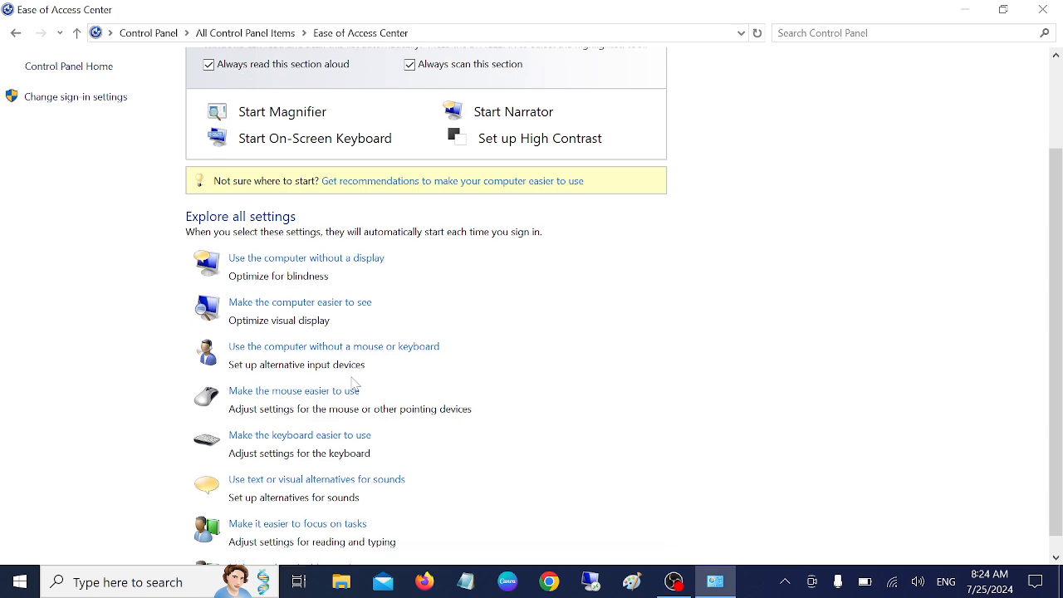
pyautogui.scroll(-3)
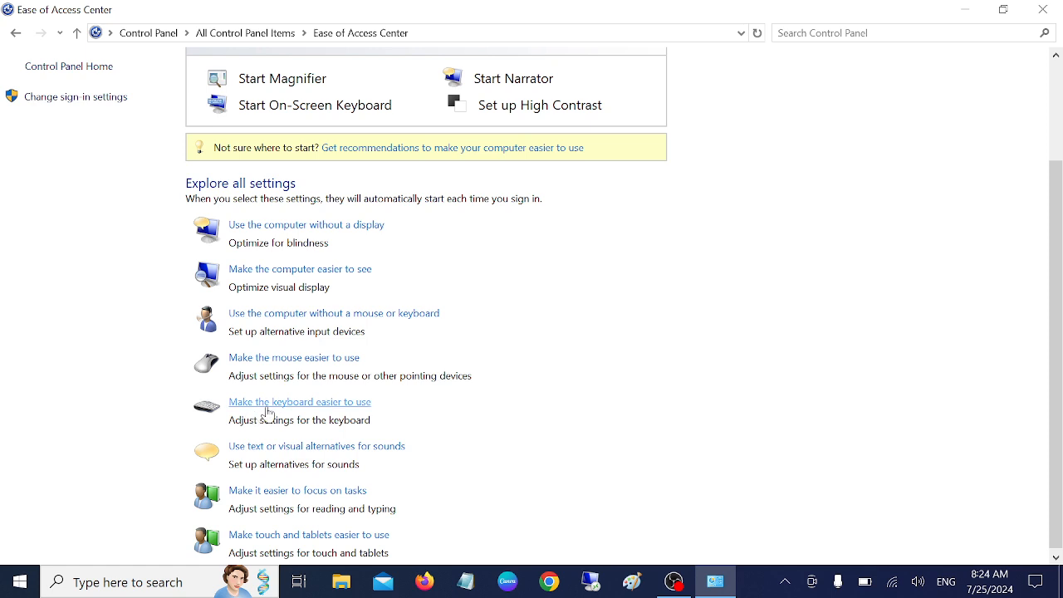
pyautogui.moveTo(319, 417)
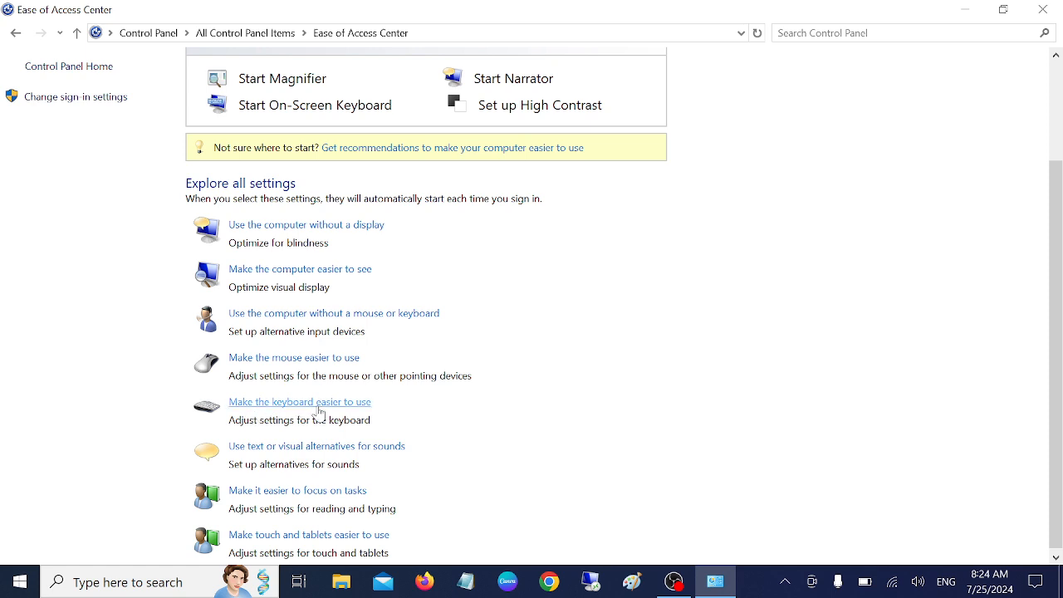
# Step: Turn on Mouse Keys, Sticky Keys and the other keyboard ease options, and apply them
pyautogui.click(299, 402)
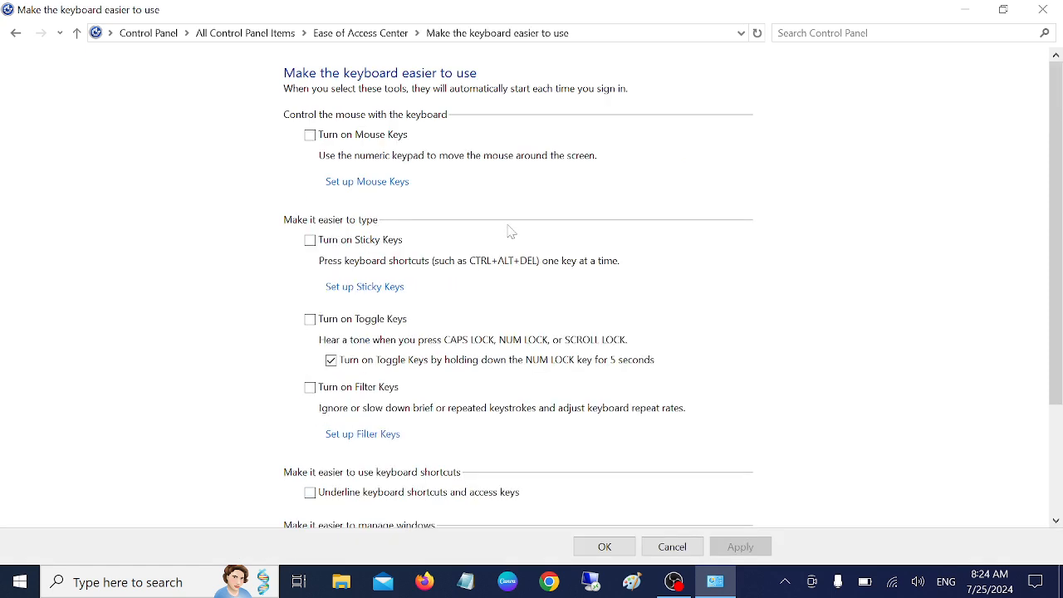
pyautogui.scroll(-3)
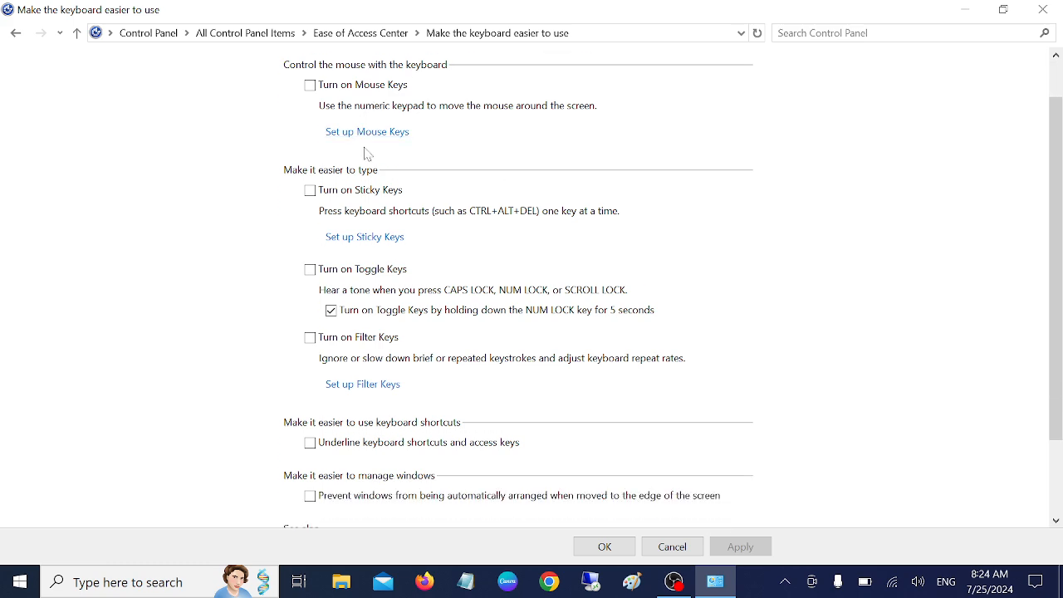
pyautogui.scroll(-3)
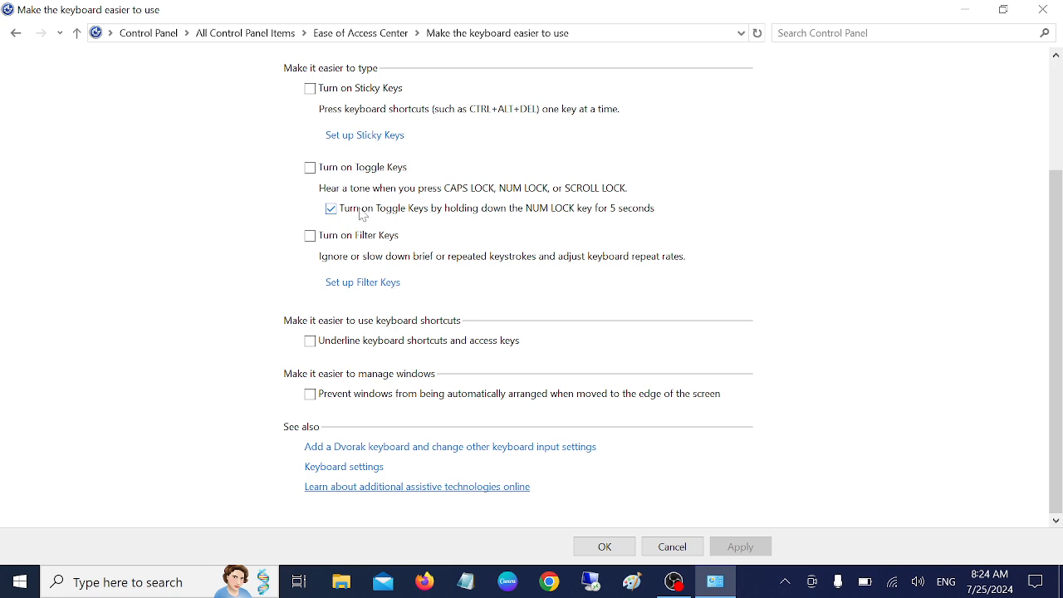
pyautogui.moveTo(427, 220)
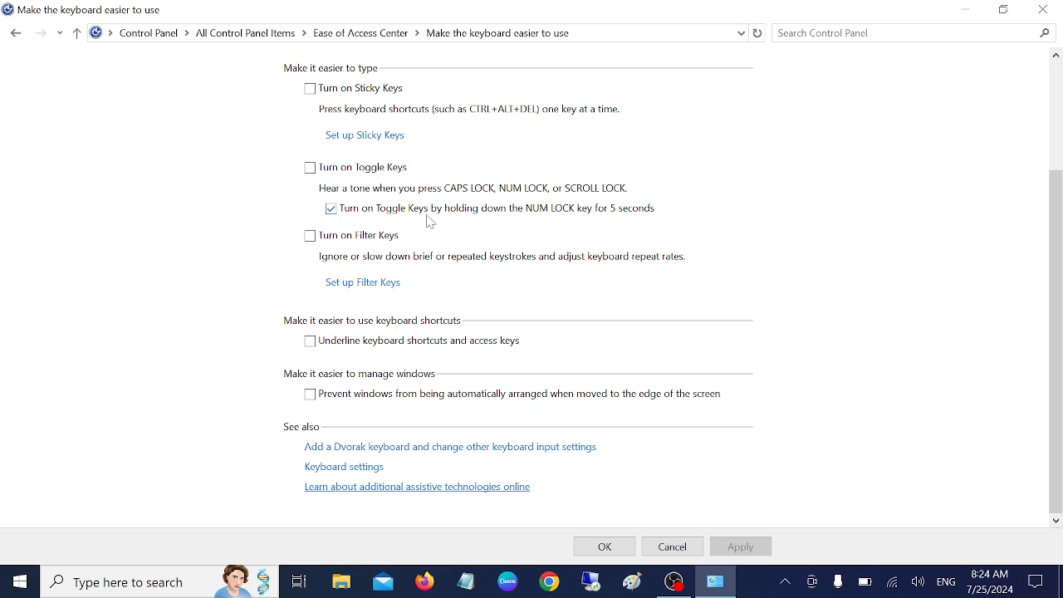
pyautogui.moveTo(588, 223)
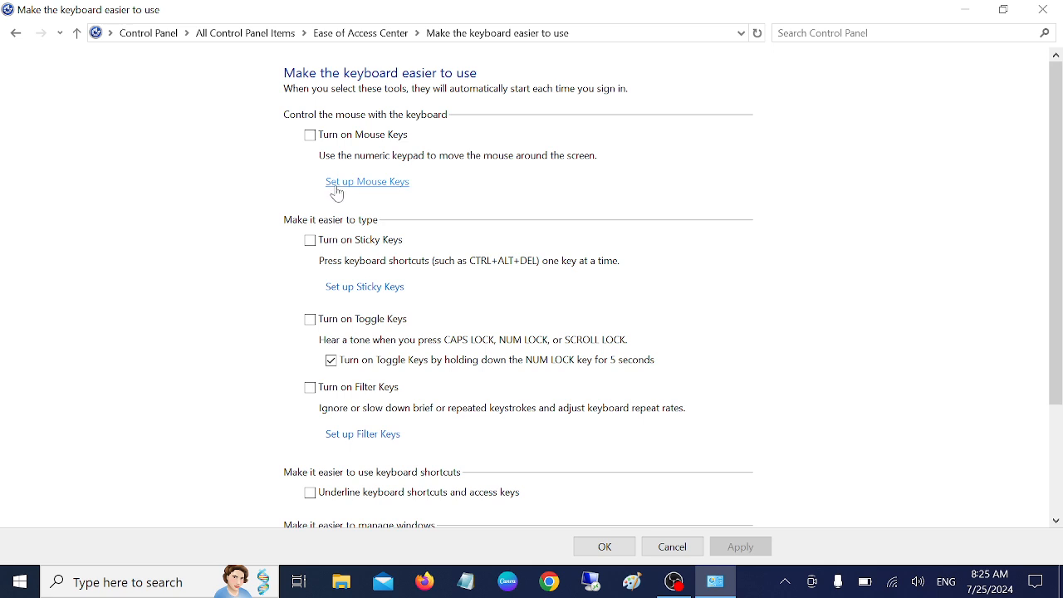
pyautogui.moveTo(310, 245)
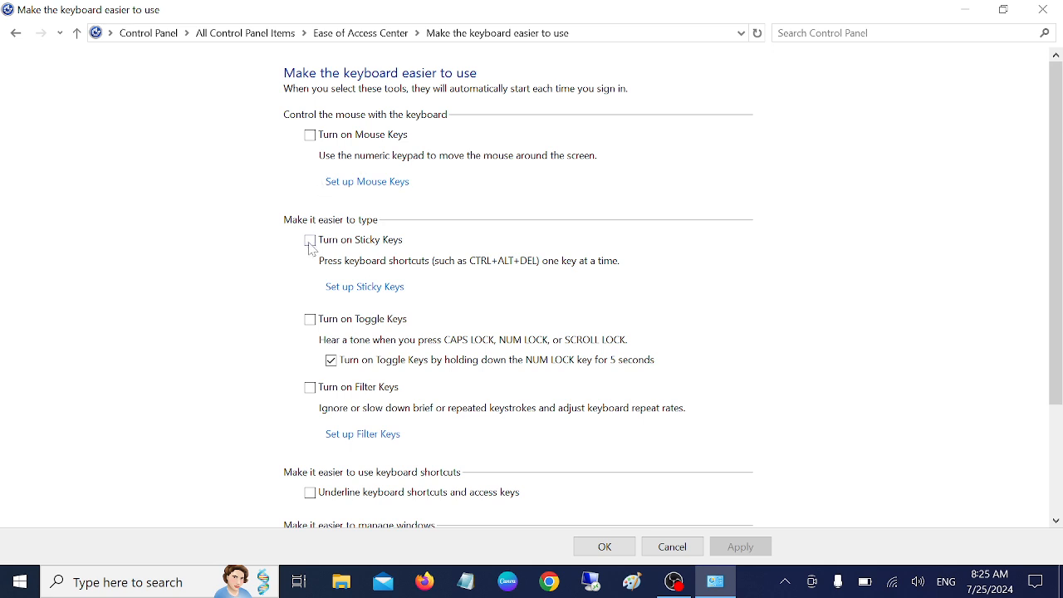
pyautogui.click(309, 239)
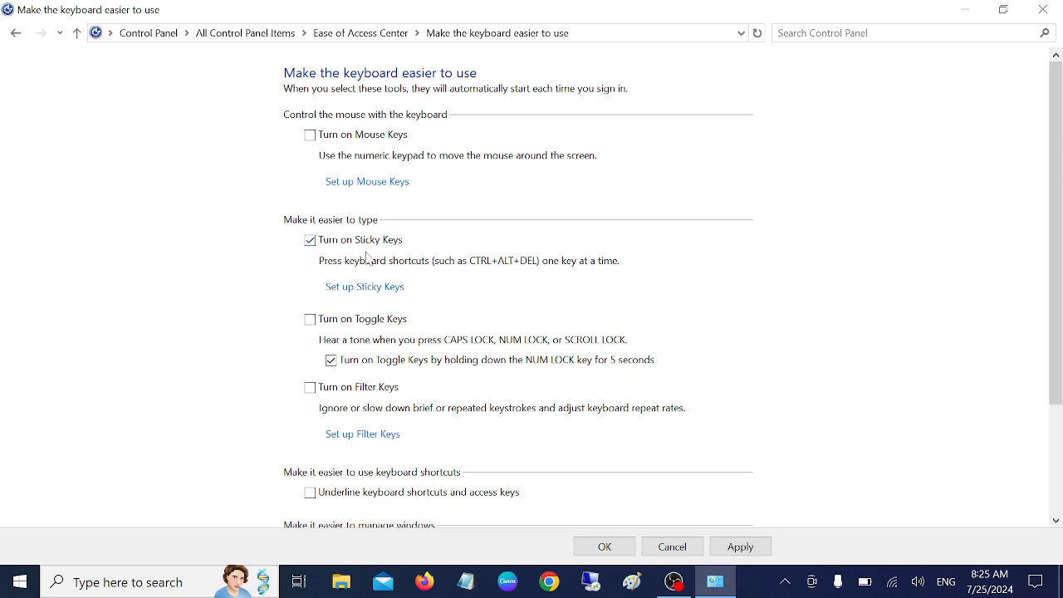
pyautogui.scroll(-3)
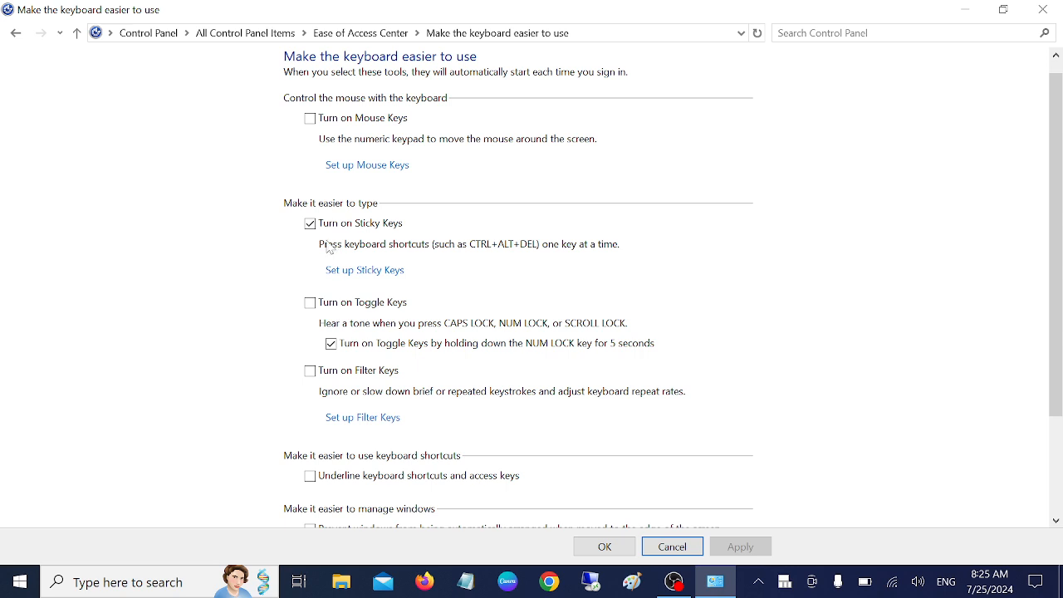
pyautogui.click(309, 223)
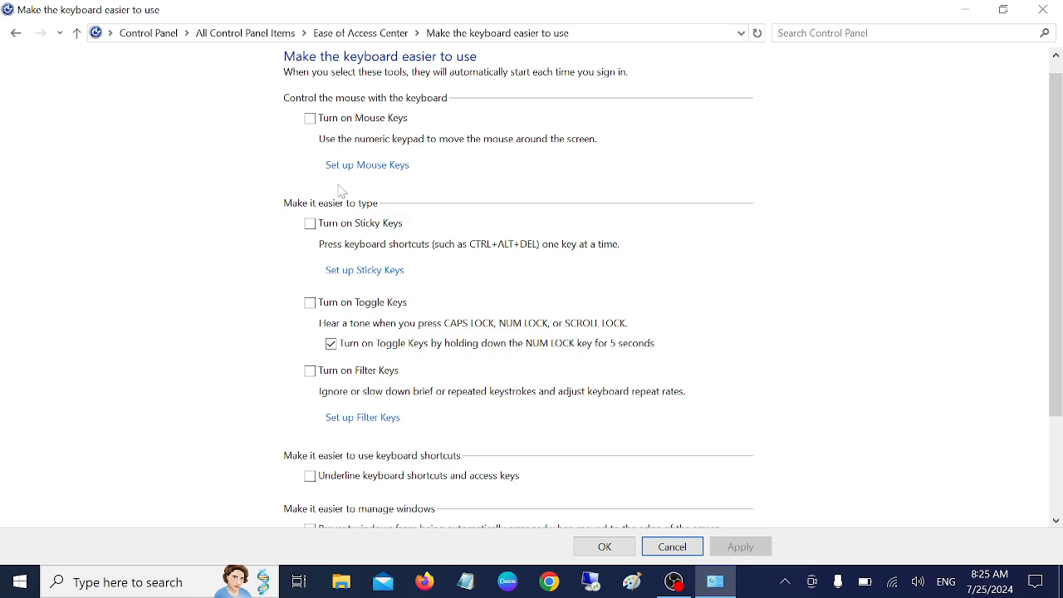
pyautogui.moveTo(316, 404)
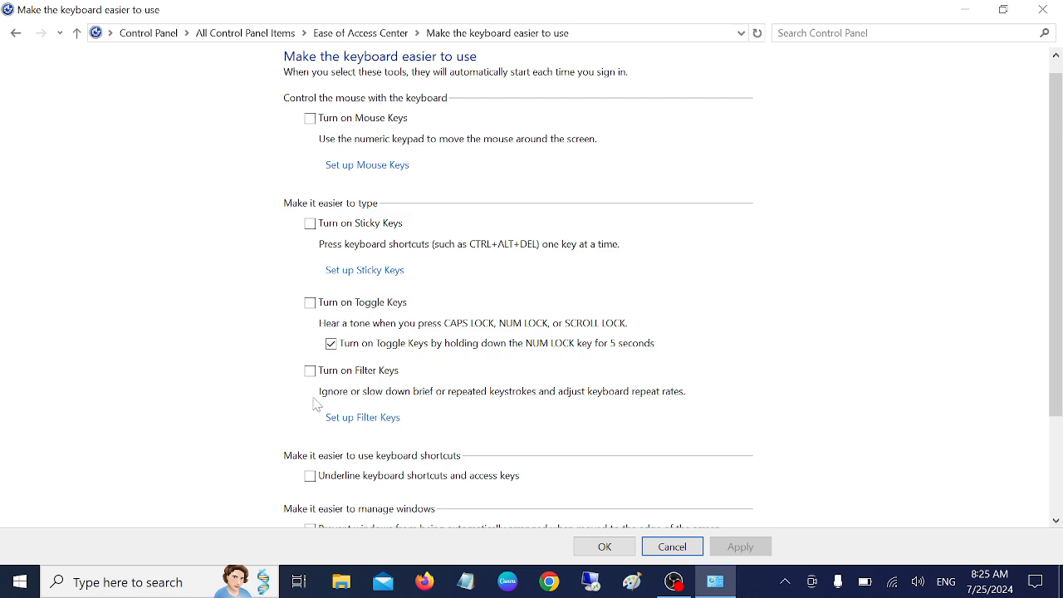
pyautogui.moveTo(310, 353)
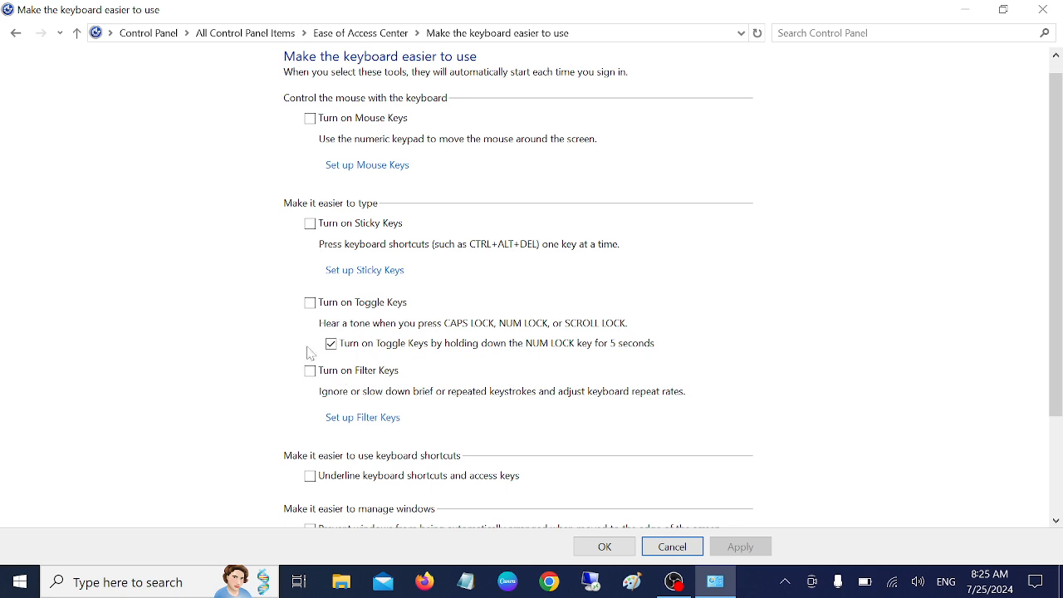
pyautogui.click(309, 118)
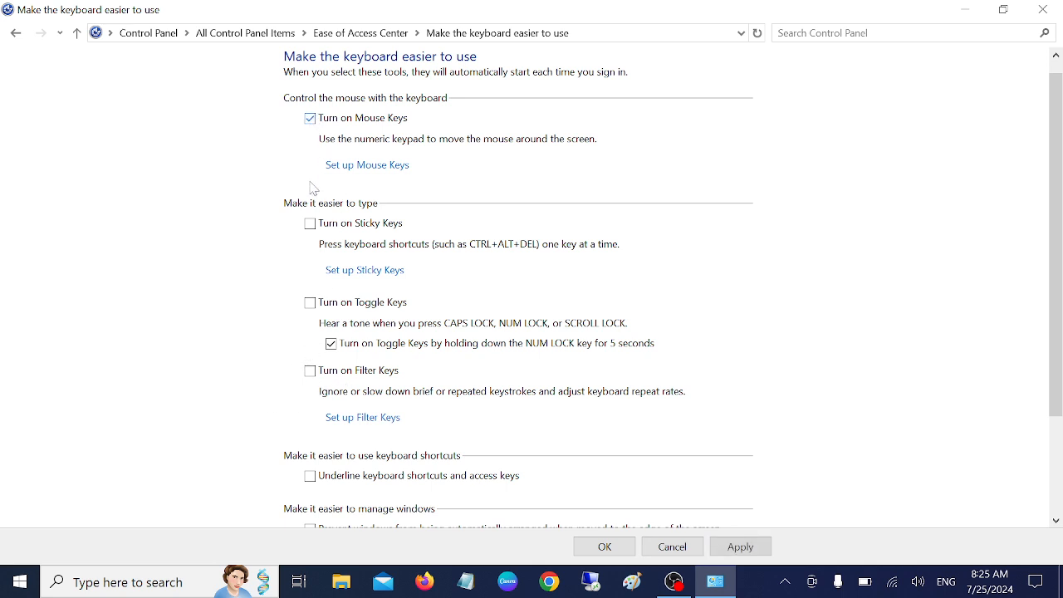
pyautogui.click(308, 224)
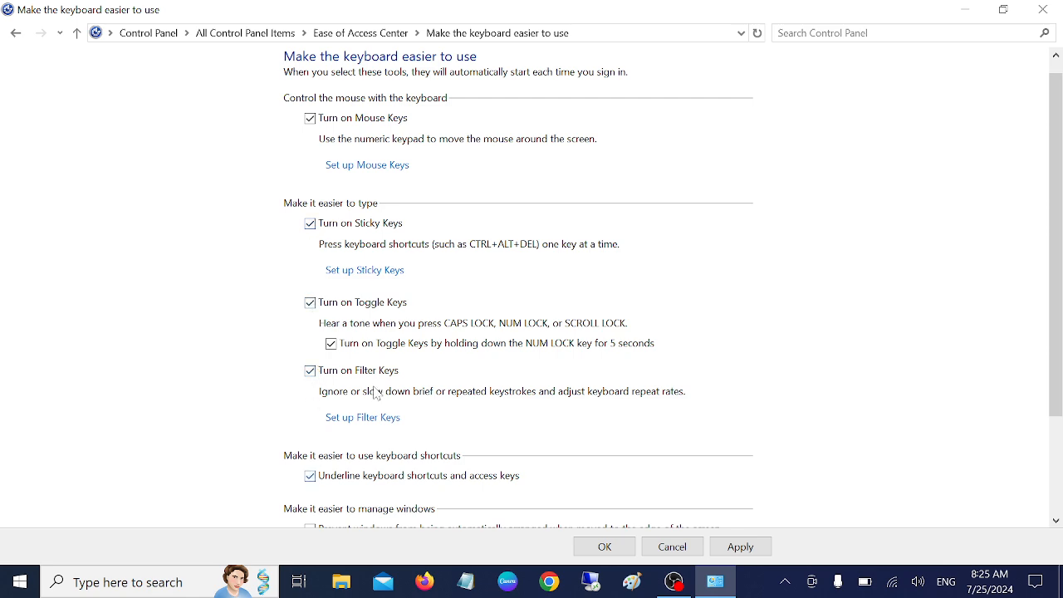
pyautogui.scroll(-3)
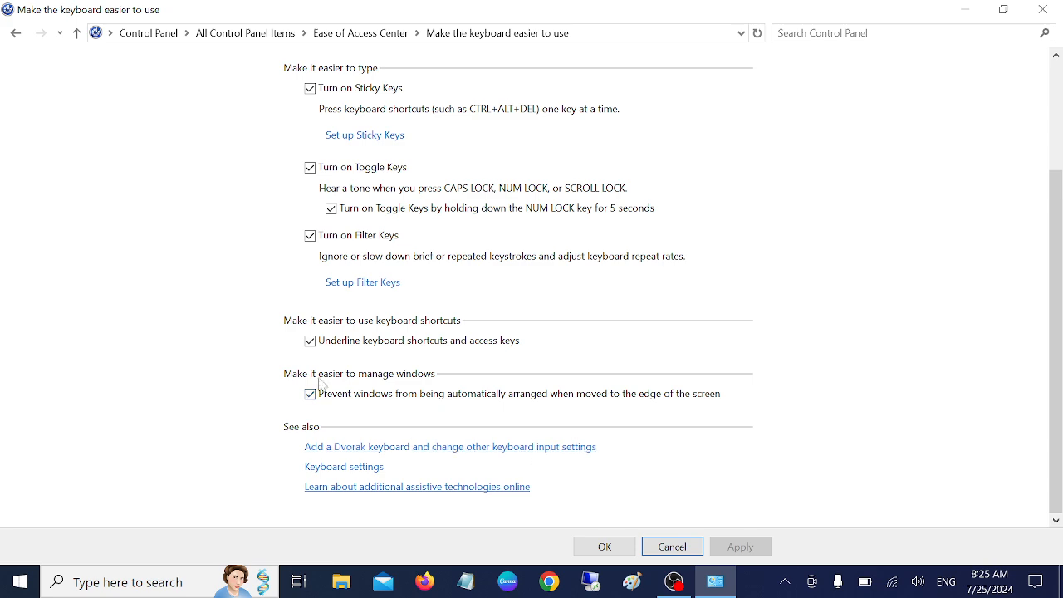
pyautogui.click(309, 393)
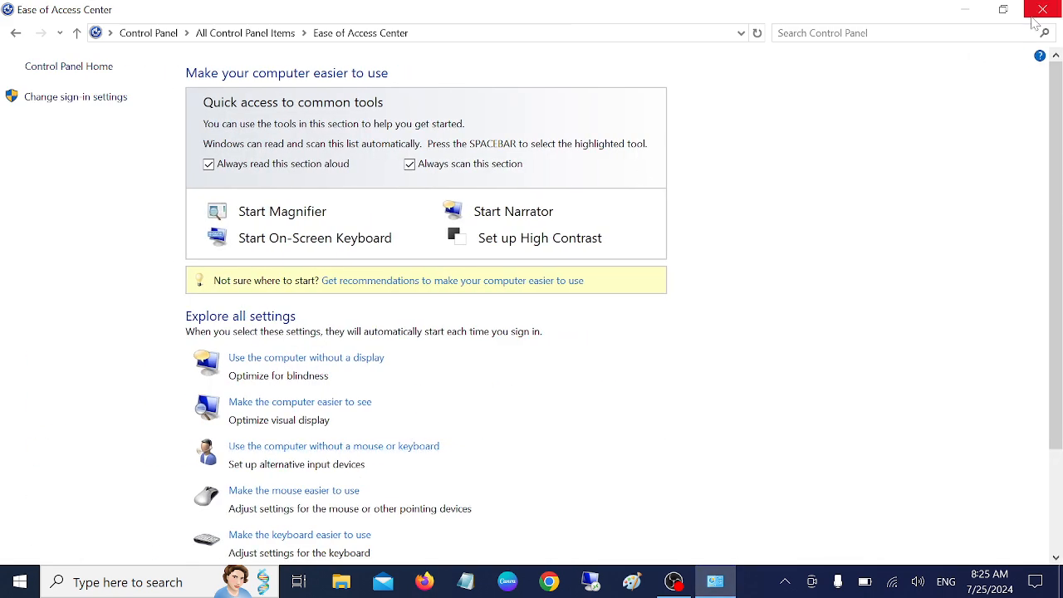
# Step: Close Control Panel and open Troubleshoot settings from the taskbar search results
pyautogui.click(1042, 10)
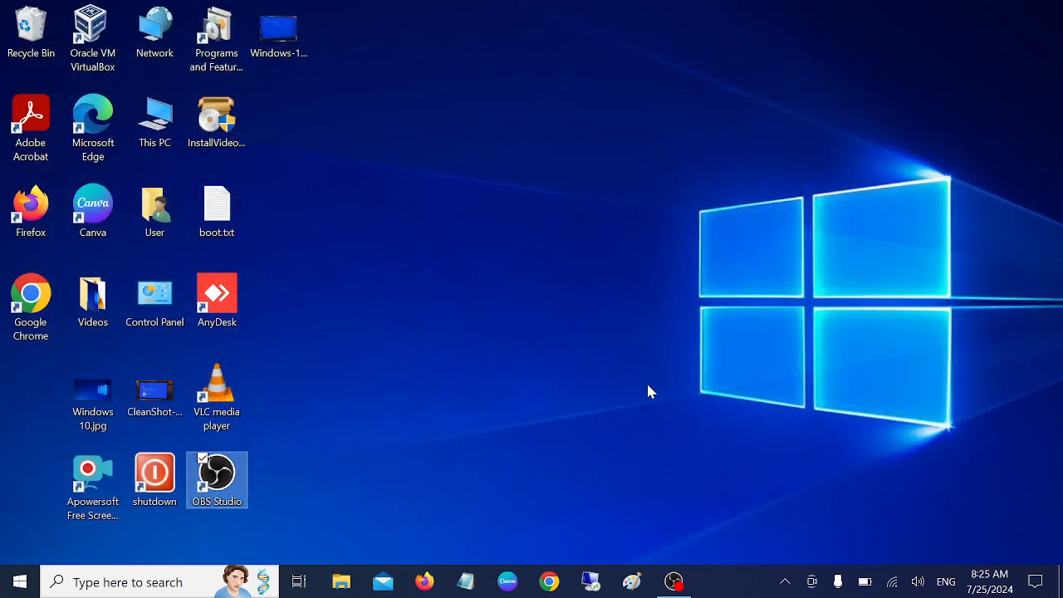
pyautogui.moveTo(534, 425)
pyautogui.write('troub')
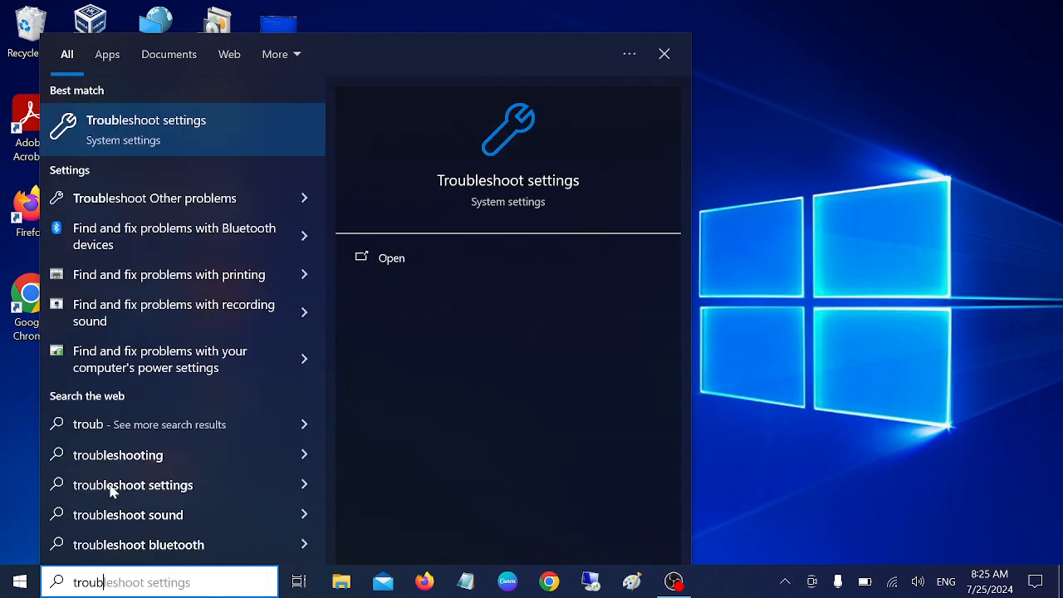
pyautogui.click(146, 129)
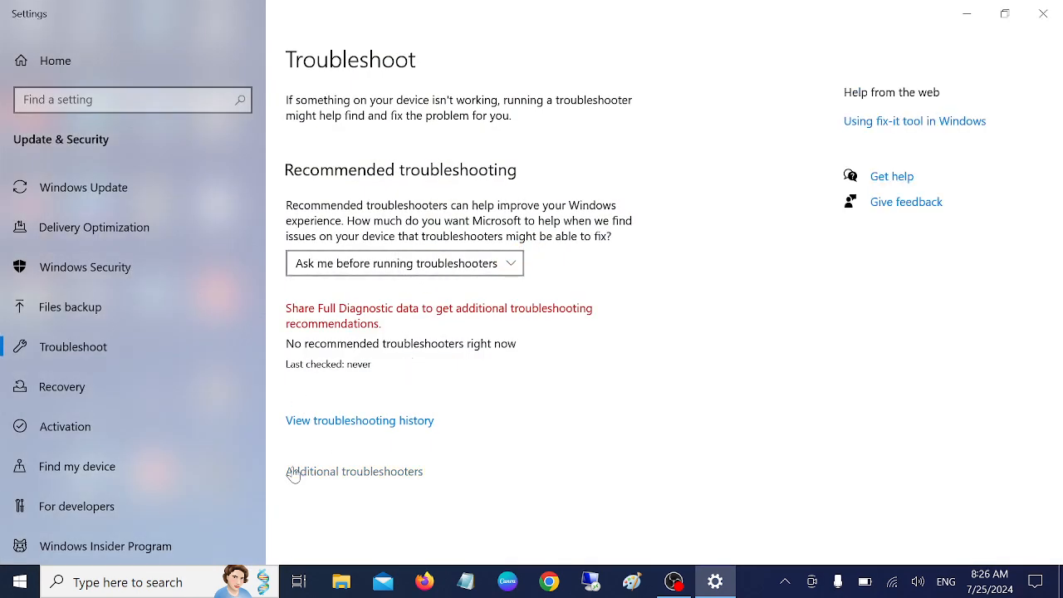
pyautogui.moveTo(324, 485)
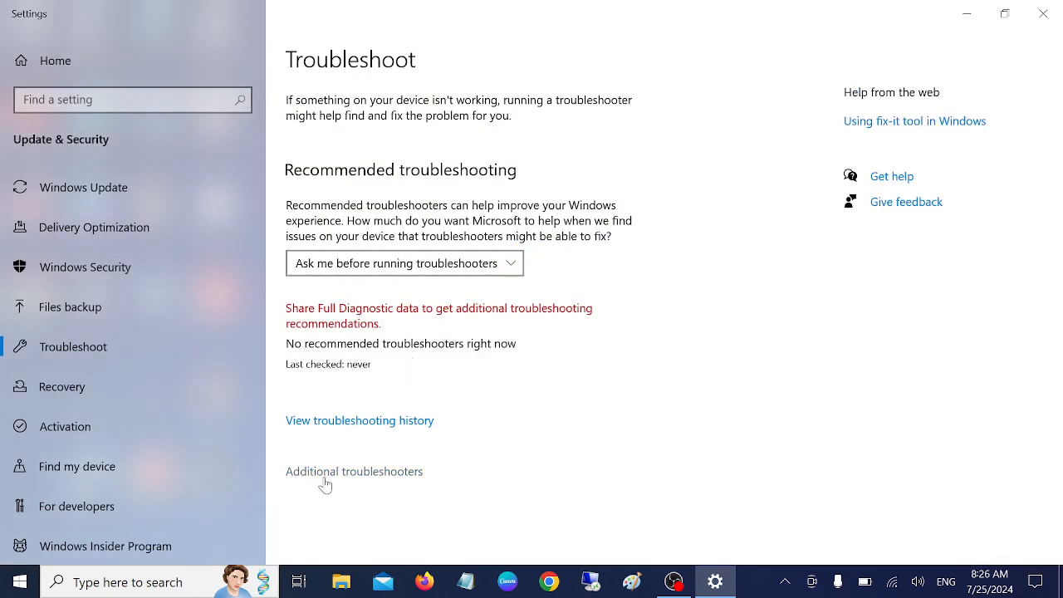
# Step: Run the Keyboard troubleshooter under Additional troubleshooters, then close Settings
pyautogui.click(354, 472)
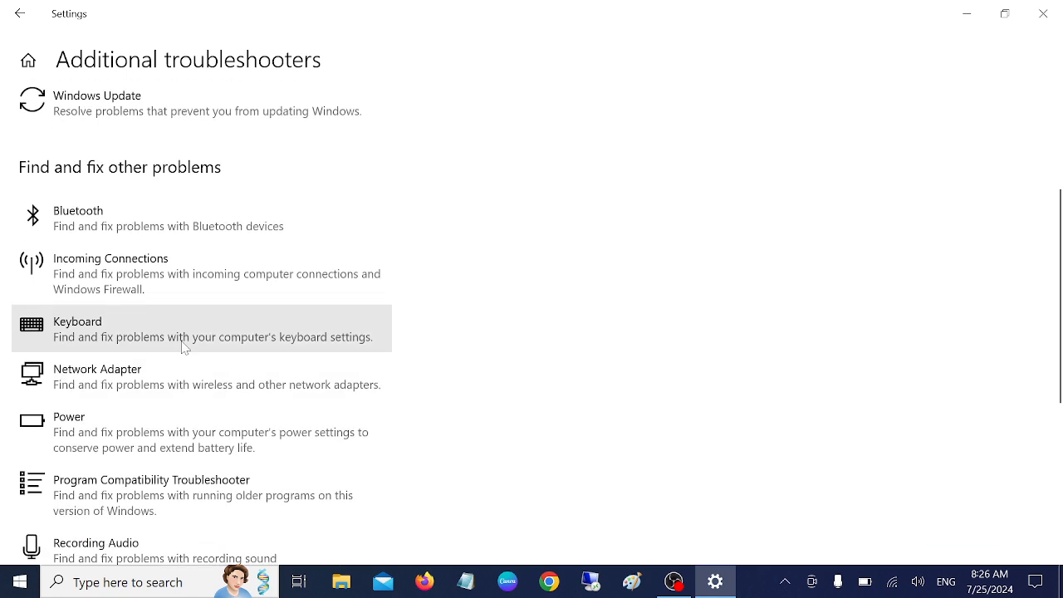
pyautogui.click(199, 328)
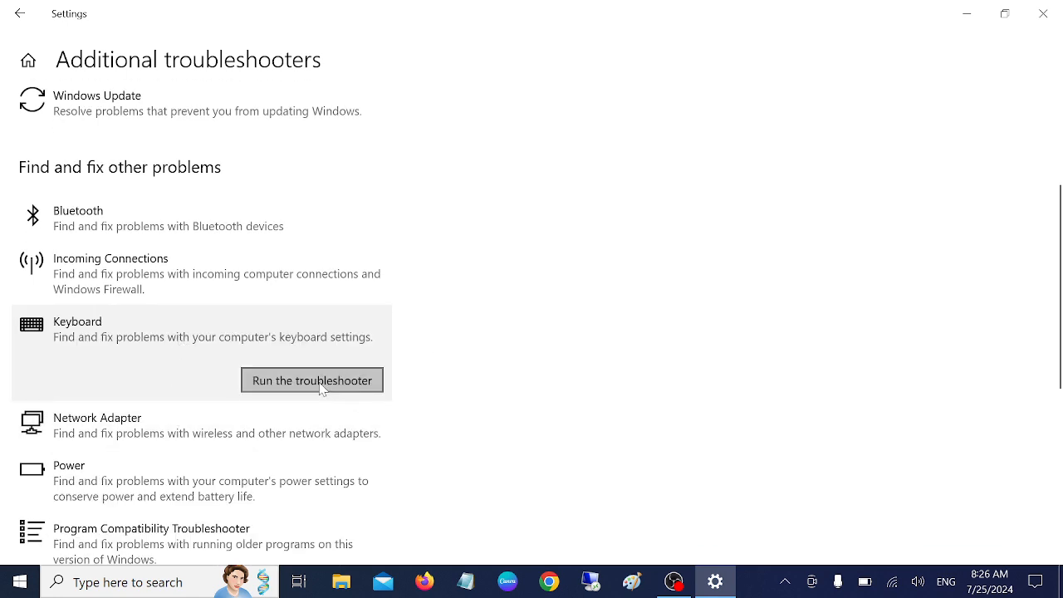
pyautogui.click(312, 379)
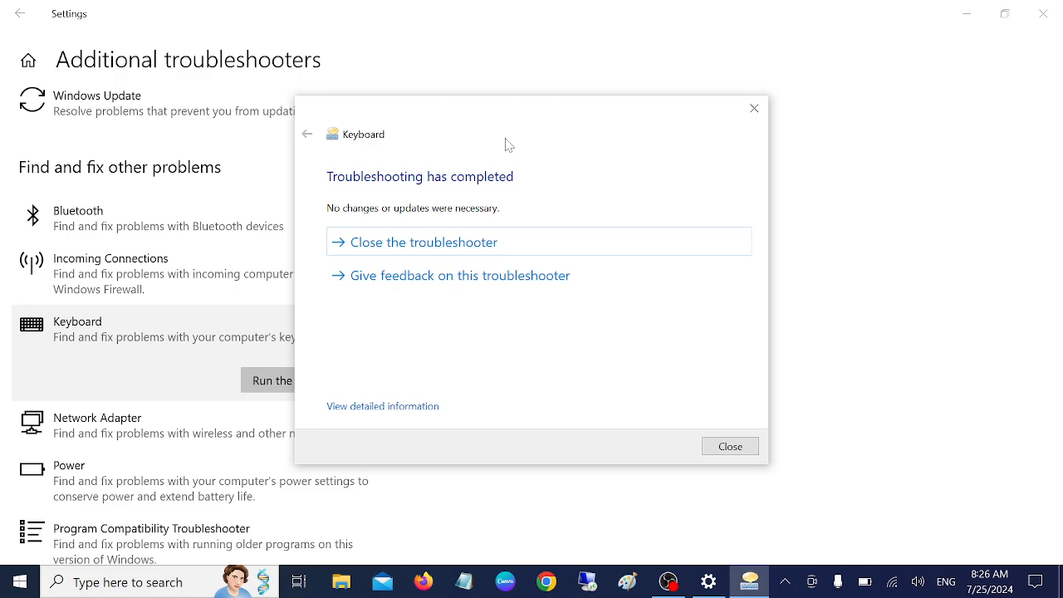
pyautogui.moveTo(432, 217)
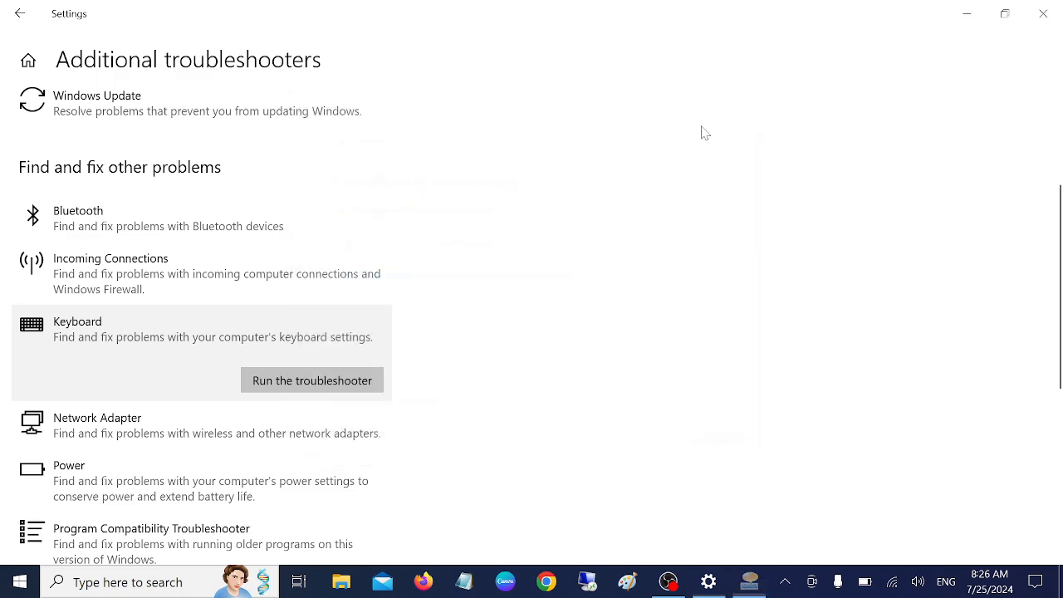
pyautogui.click(1043, 13)
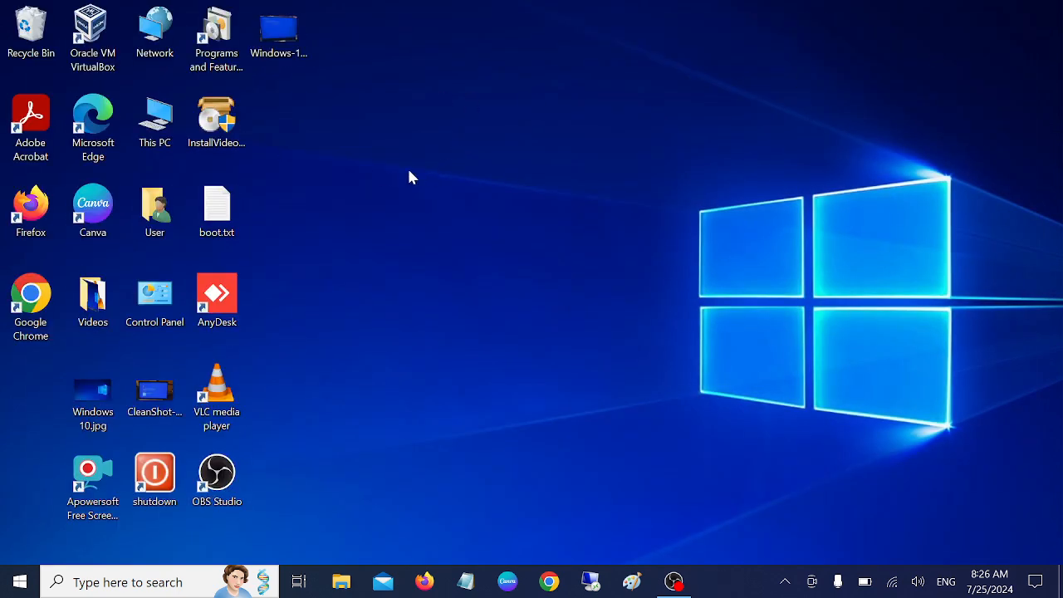
pyautogui.moveTo(653, 187)
pyautogui.write('dev')
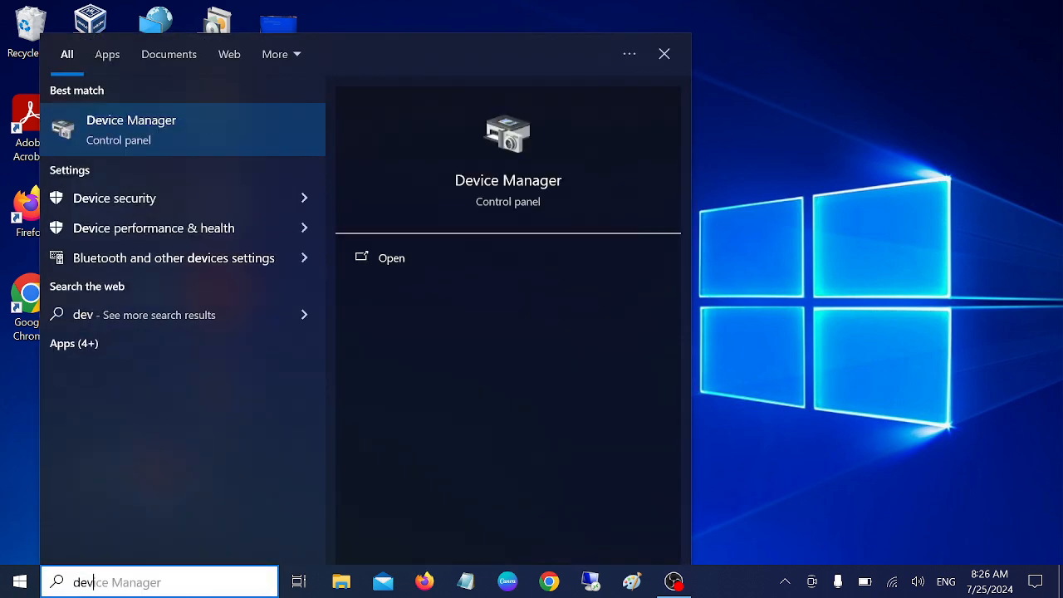
# Step: Search the taskbar for Device Manager and open the best match
pyautogui.write('i')
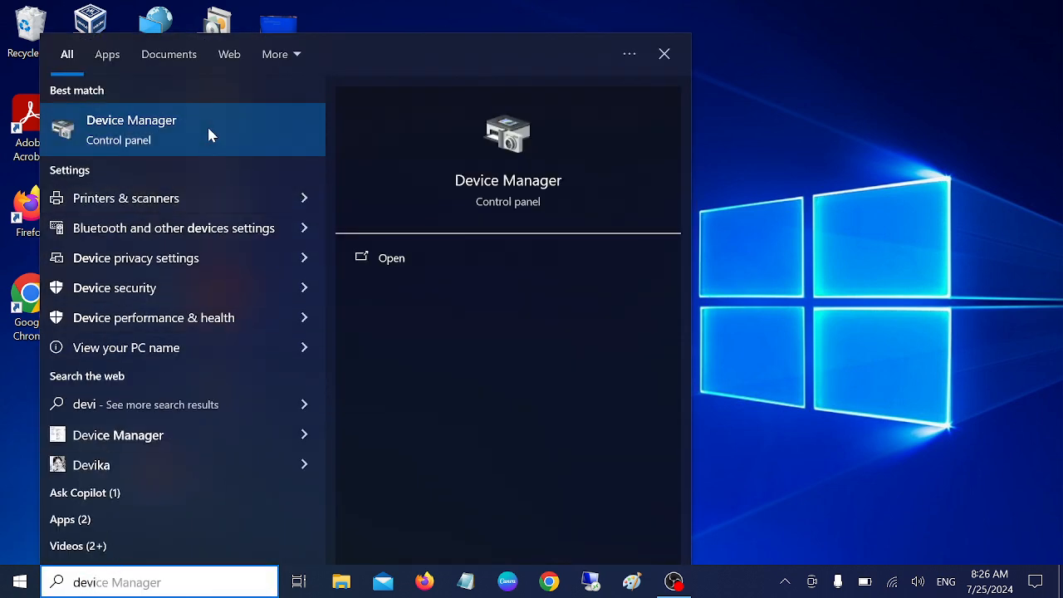
pyautogui.click(131, 129)
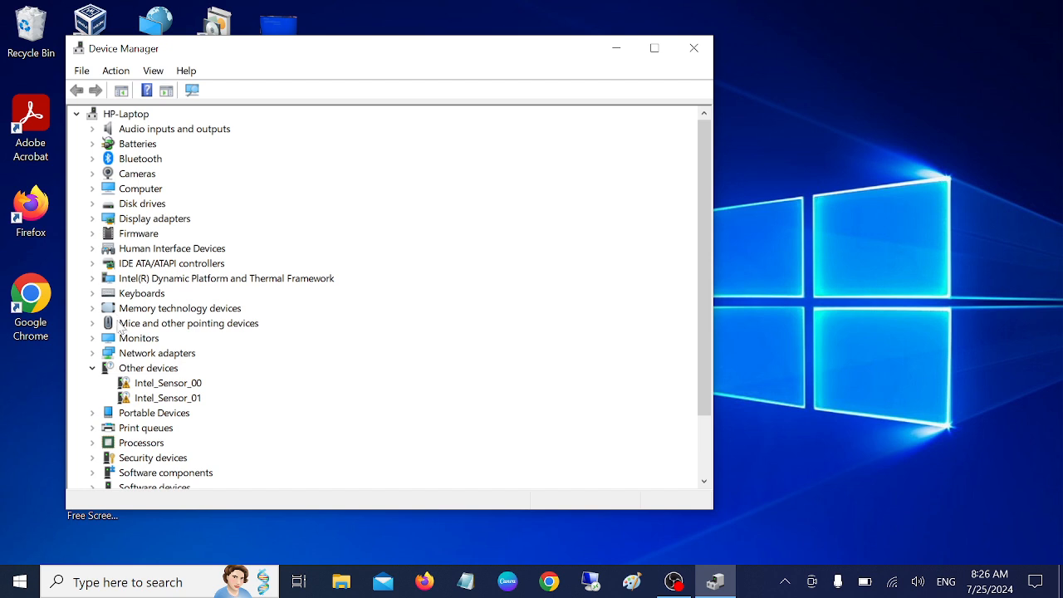
# Step: Search automatically for a newer Standard PS/2 Keyboard driver, then close the result
pyautogui.click(141, 293)
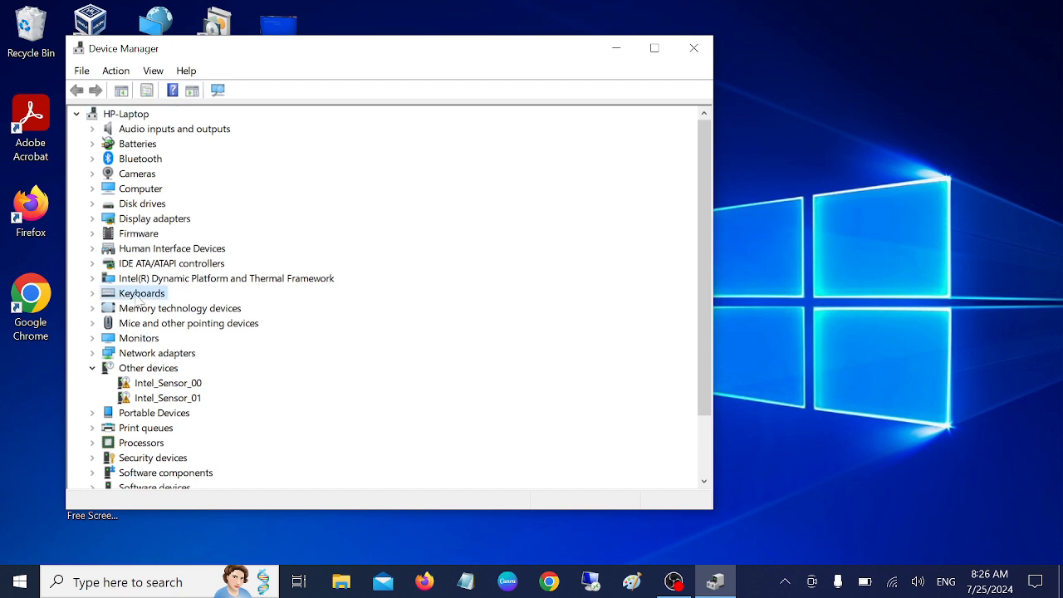
pyautogui.click(153, 71)
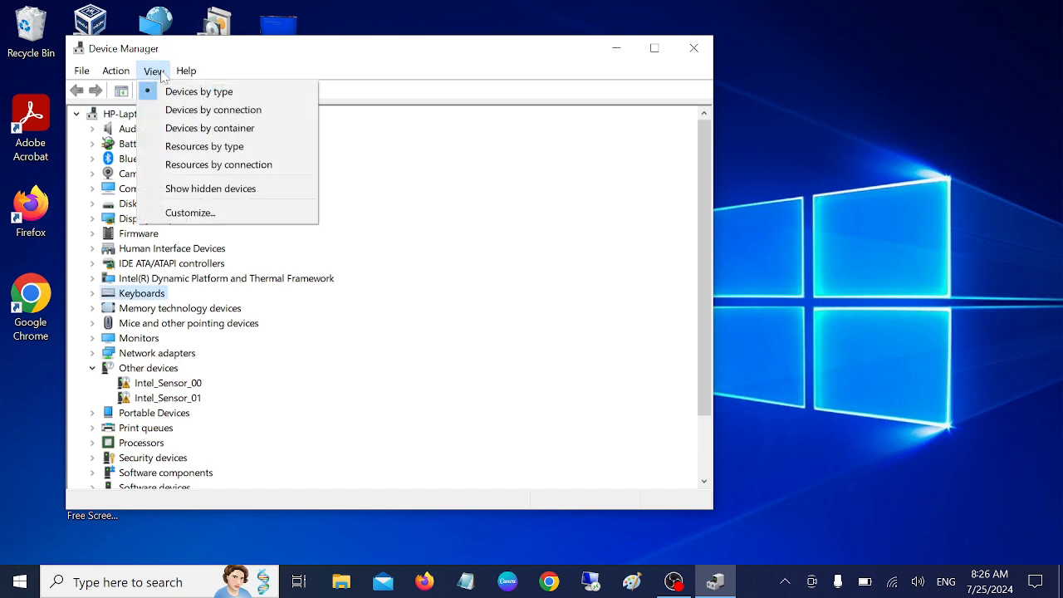
pyautogui.click(204, 199)
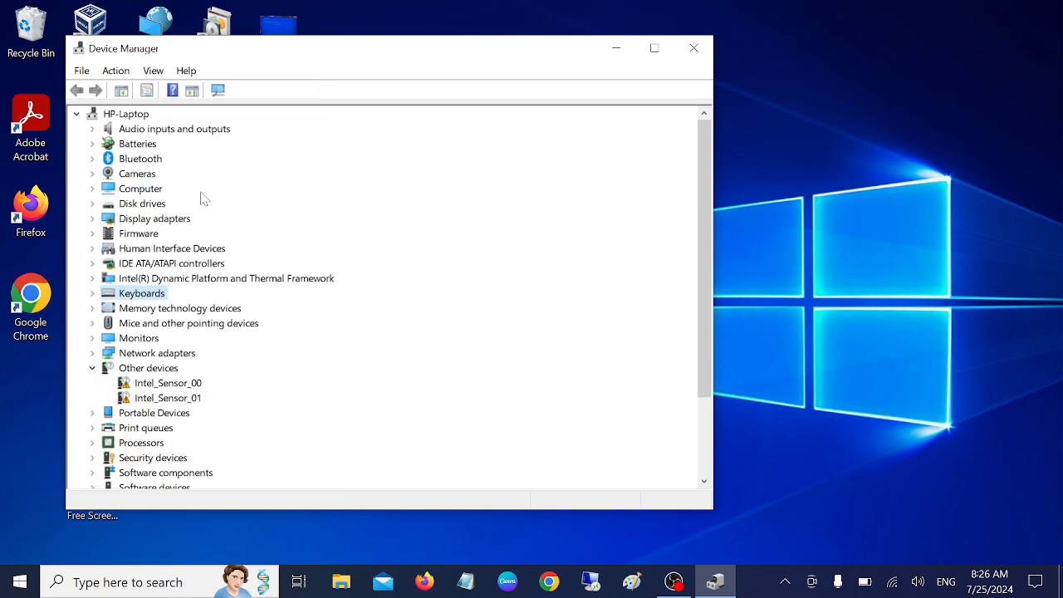
pyautogui.click(92, 293)
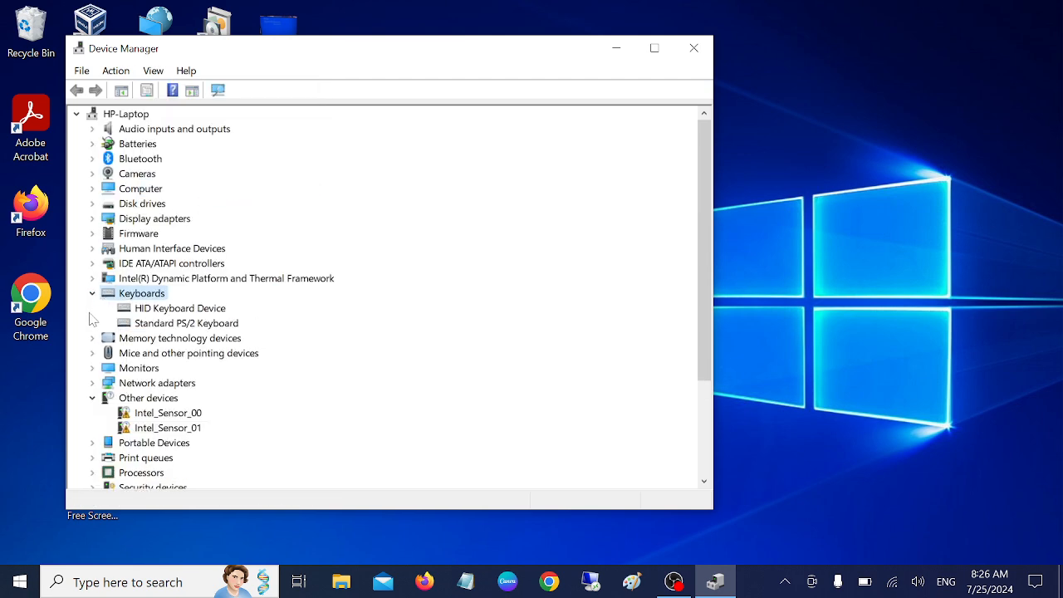
pyautogui.click(186, 323)
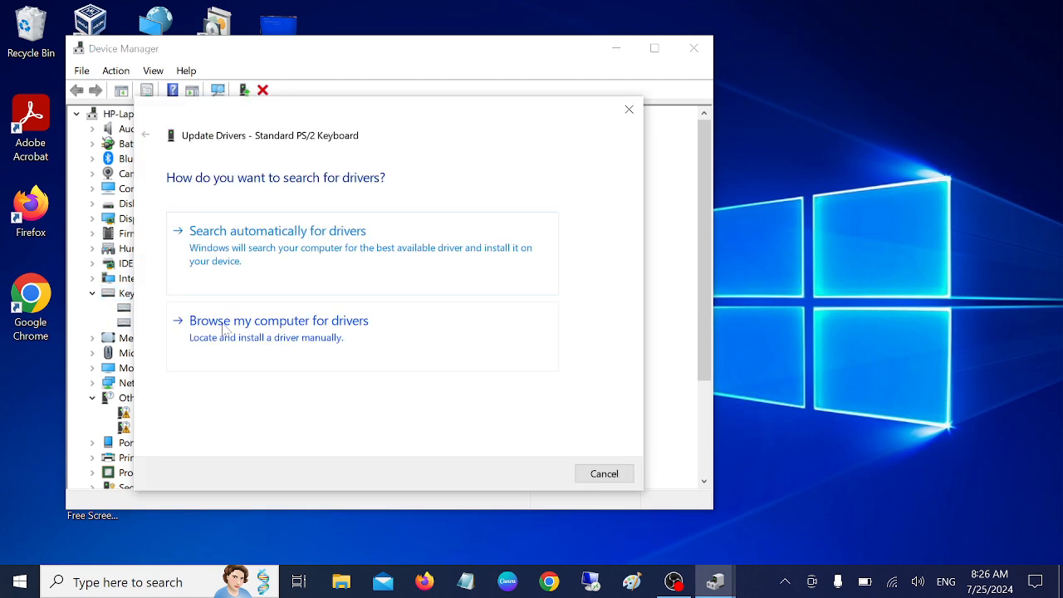
pyautogui.click(277, 230)
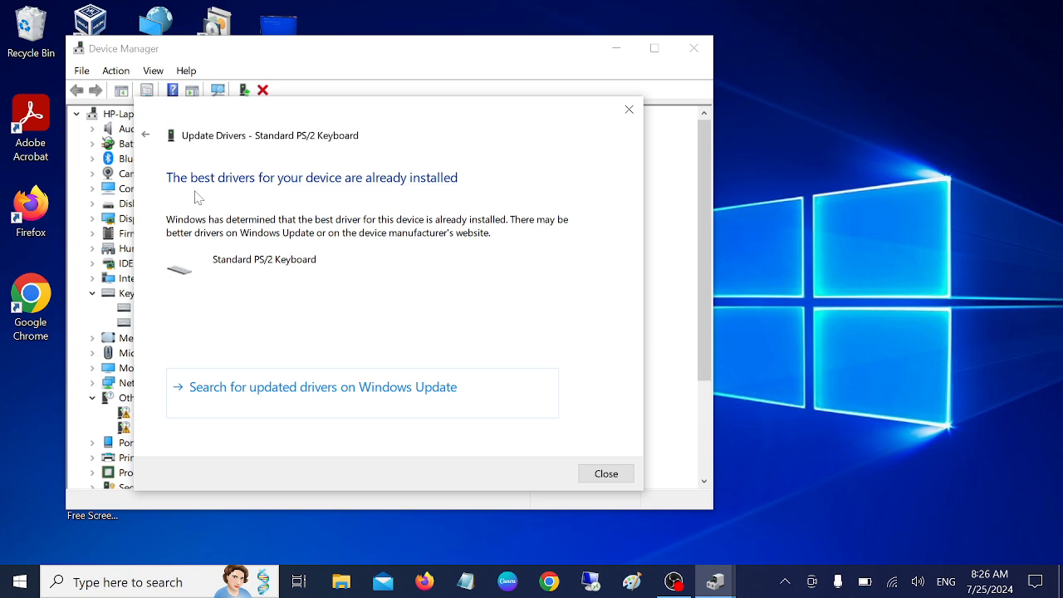
pyautogui.moveTo(415, 205)
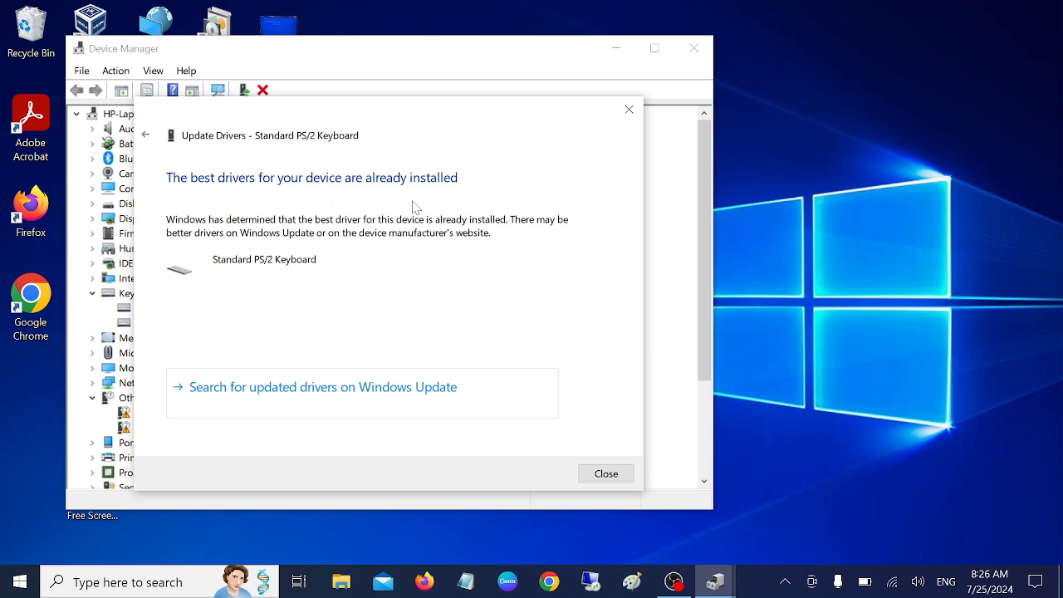
pyautogui.click(605, 473)
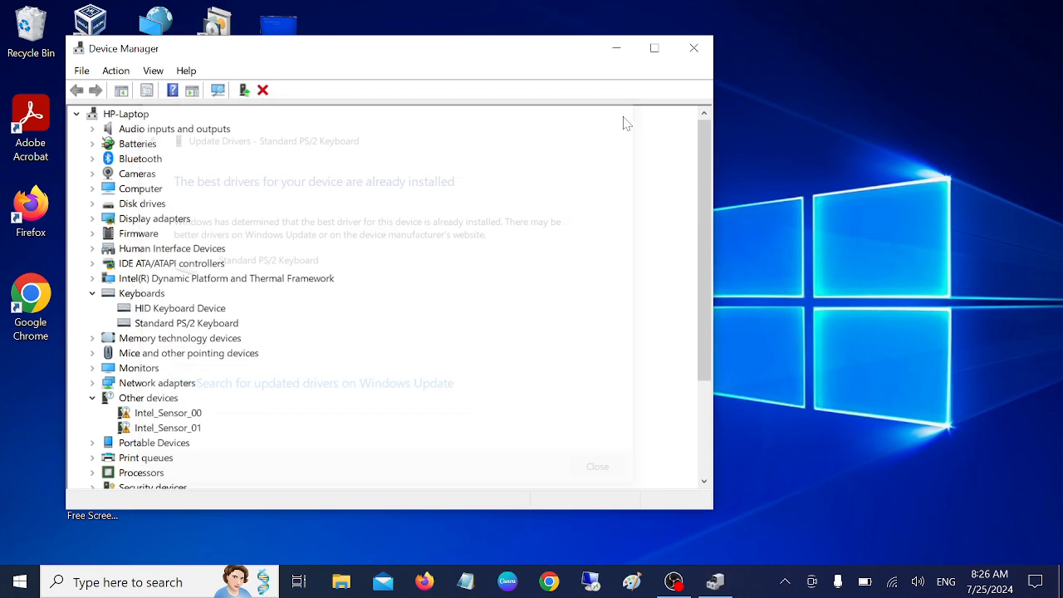
# Step: Reinstall the Standard PS/2 Keyboard driver and choose No on the restart prompt
pyautogui.rightClick(186, 322)
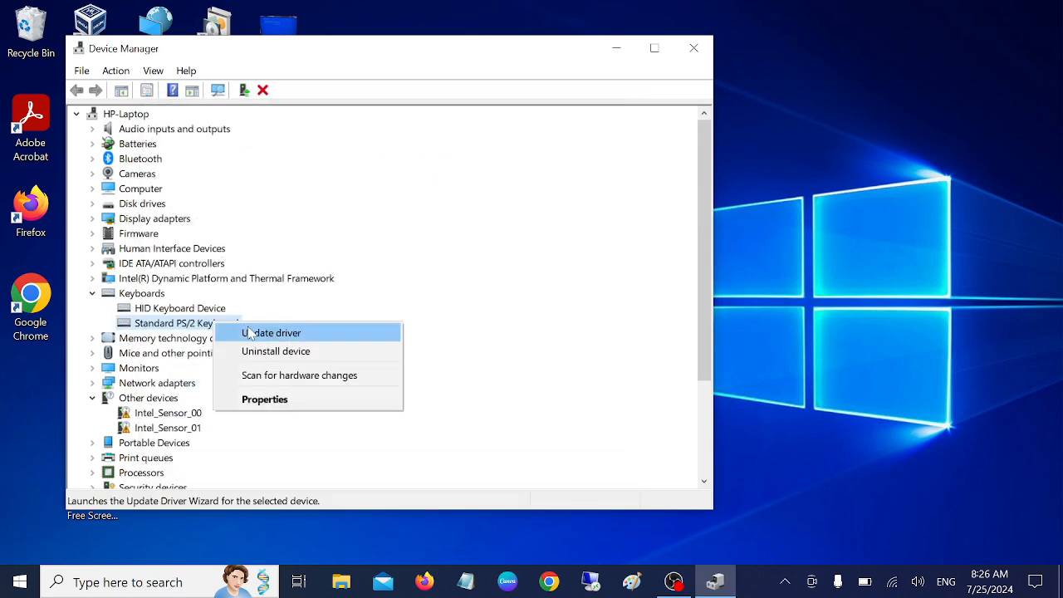
pyautogui.click(273, 332)
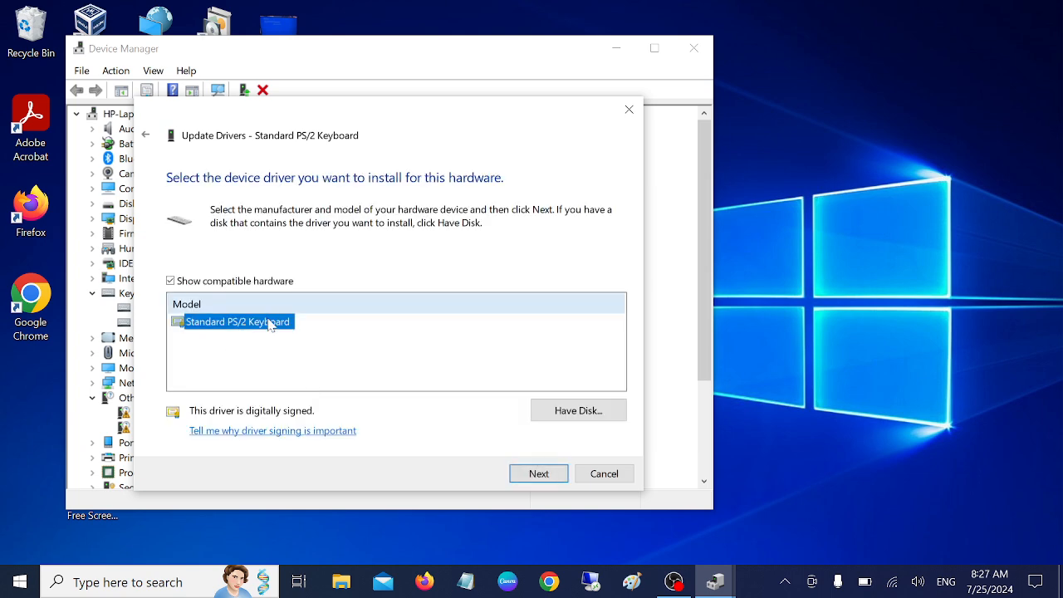
pyautogui.click(538, 473)
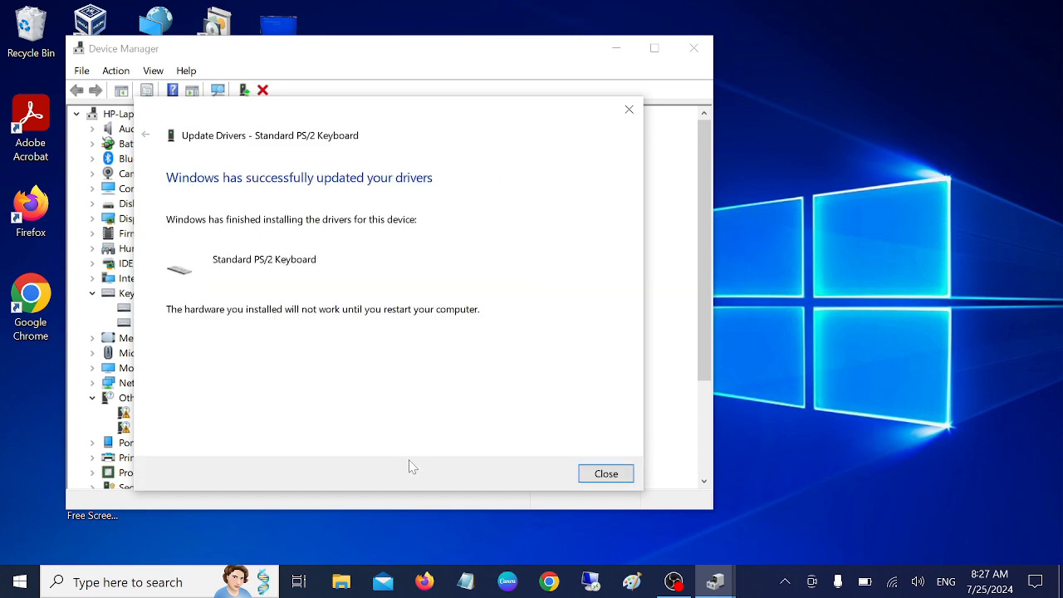
pyautogui.click(605, 473)
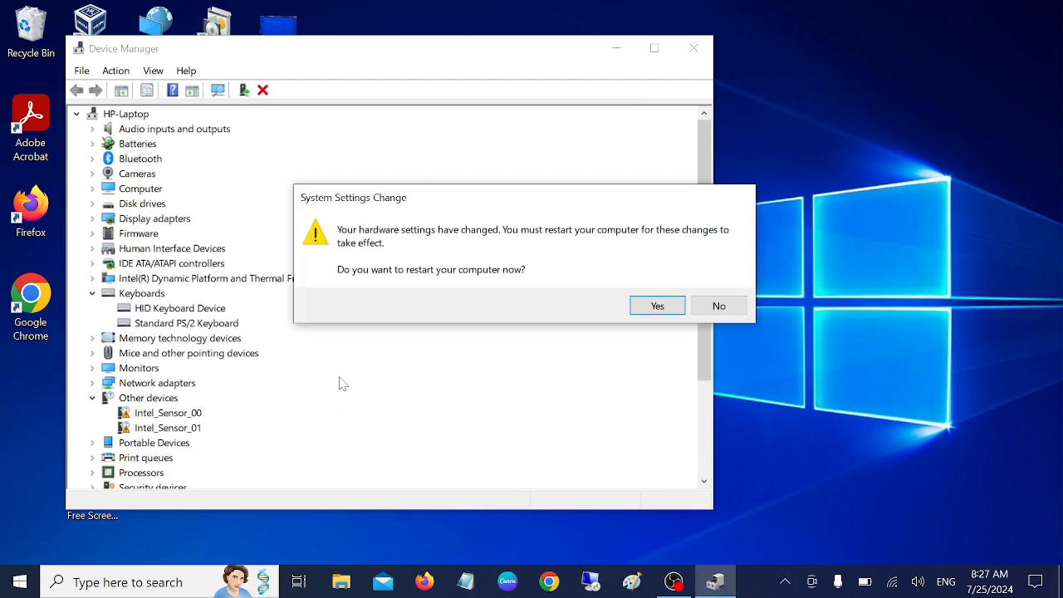
pyautogui.moveTo(542, 289)
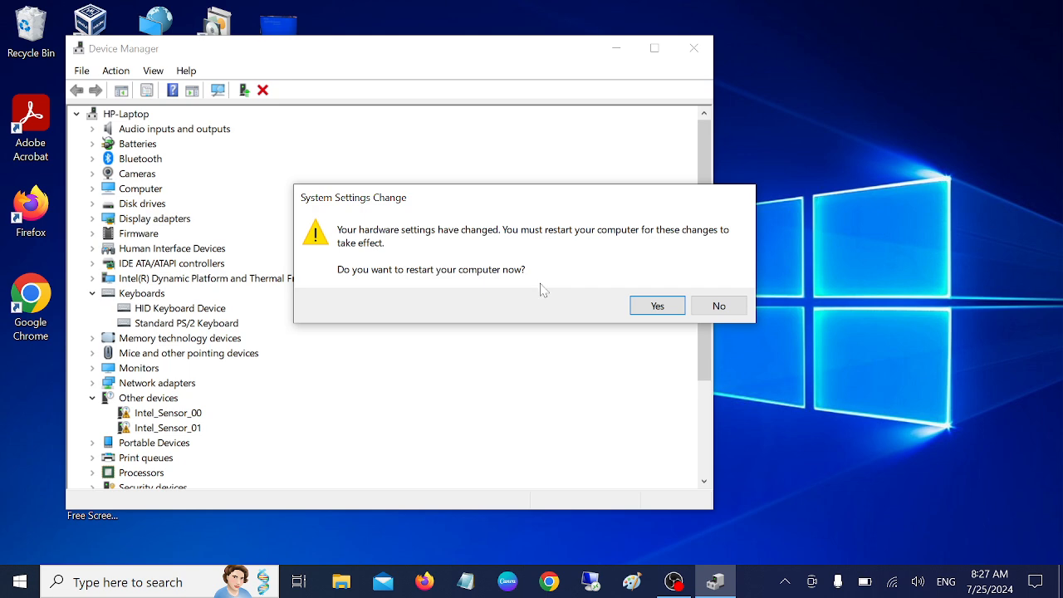
pyautogui.moveTo(478, 258)
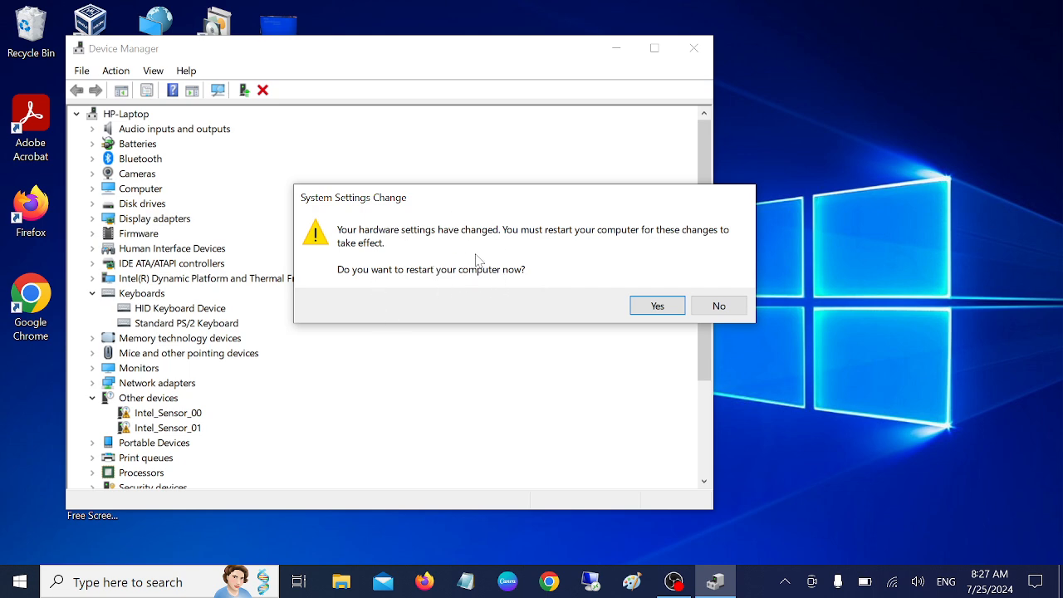
pyautogui.moveTo(515, 278)
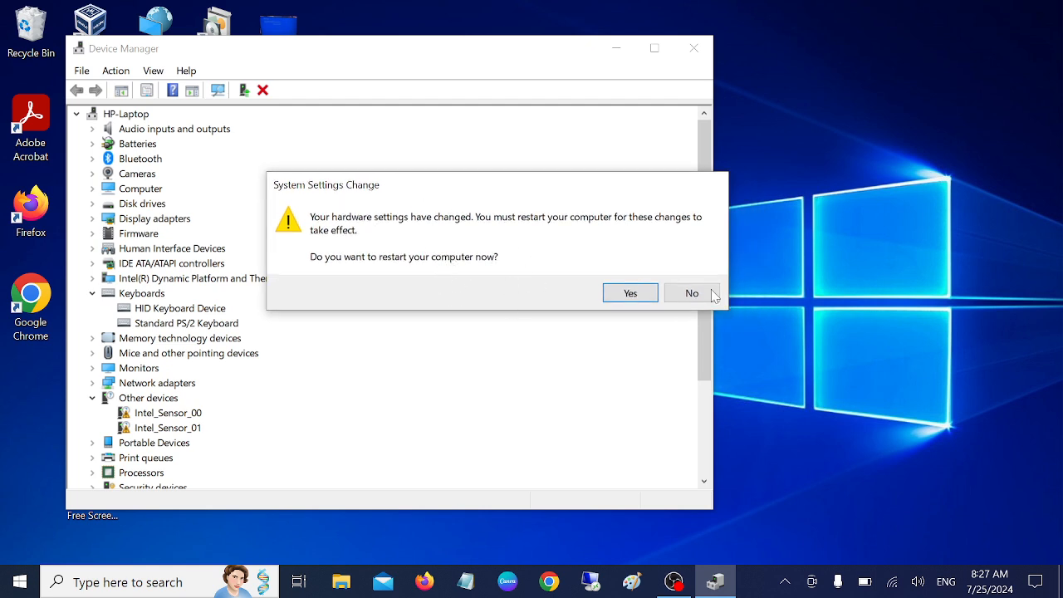
pyautogui.click(691, 292)
pyautogui.write('check')
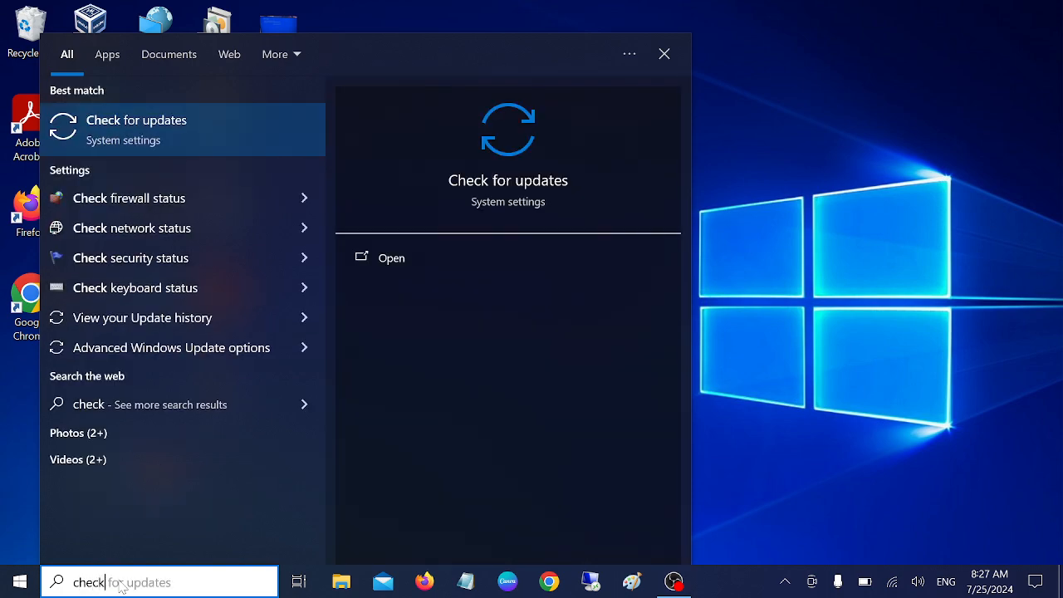
# Step: Open the Check for updates settings from the search results
pyautogui.click(136, 120)
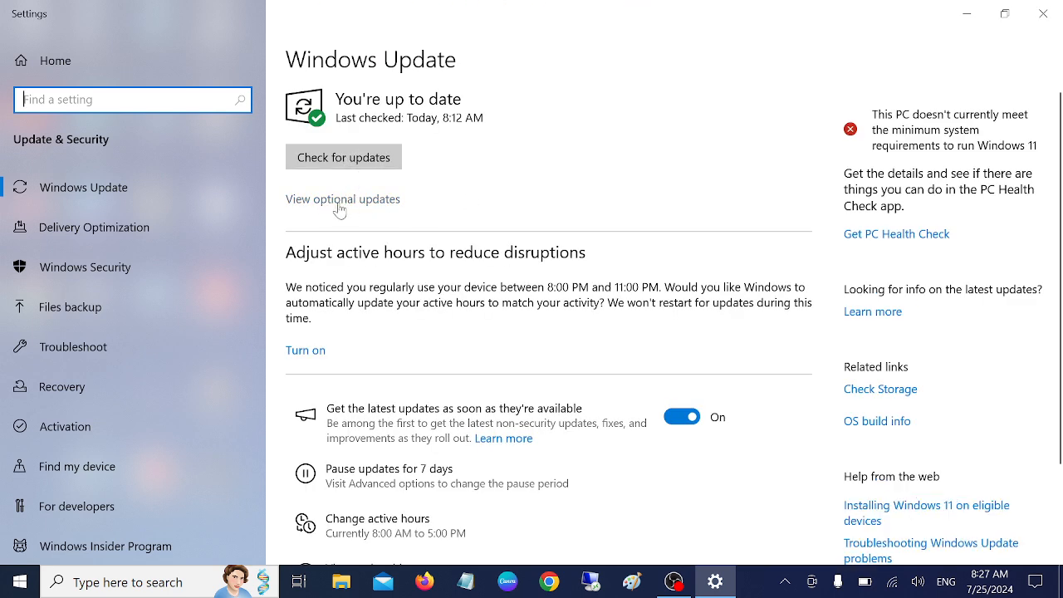
# Step: Browse the optional driver updates, then start a new Windows Update check
pyautogui.click(342, 198)
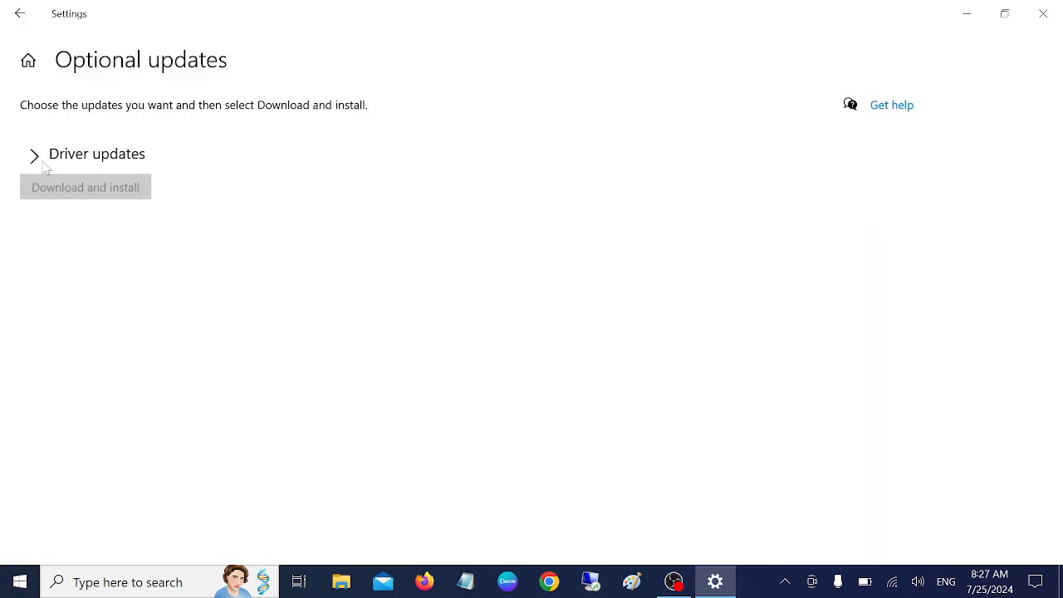
pyautogui.click(36, 154)
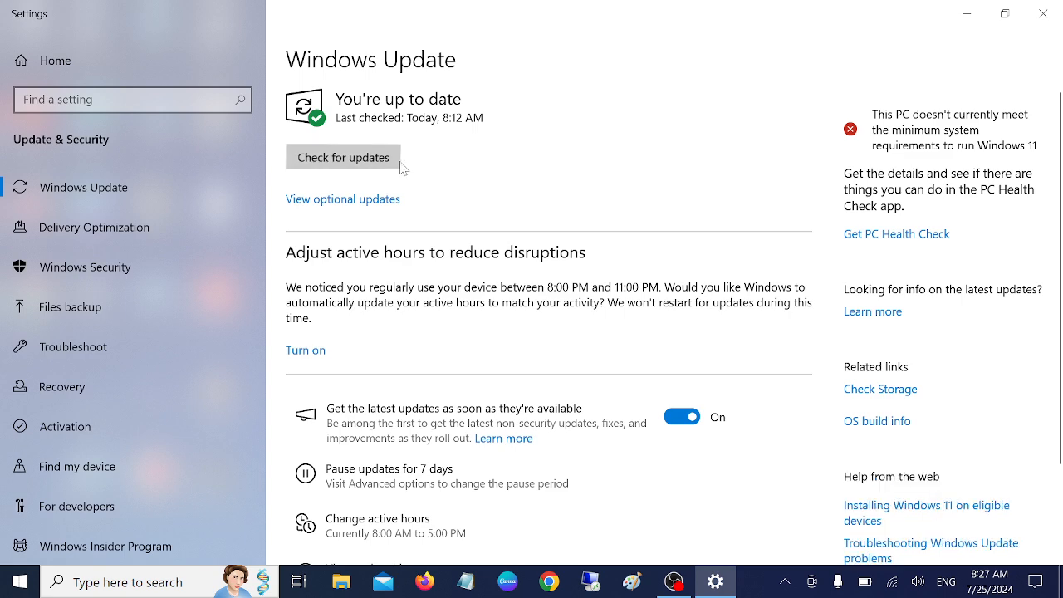
pyautogui.click(342, 157)
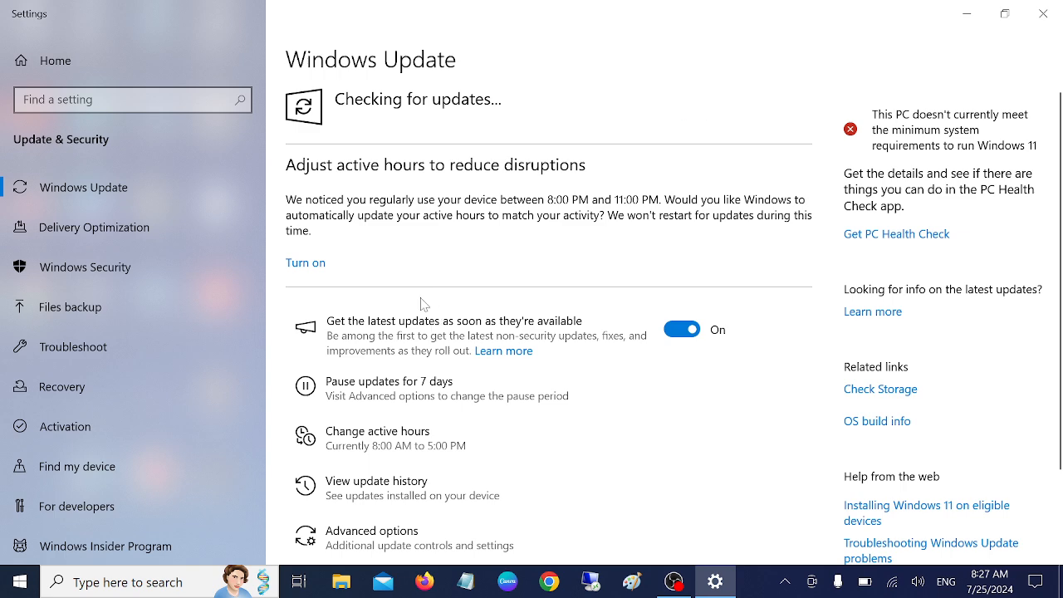
pyautogui.moveTo(417, 309)
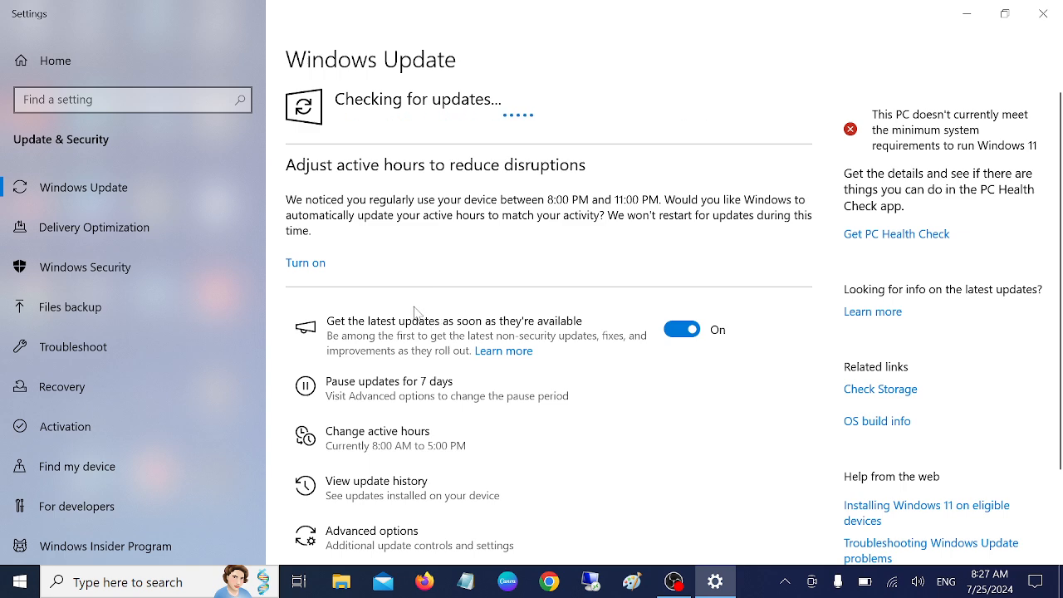
pyautogui.moveTo(471, 267)
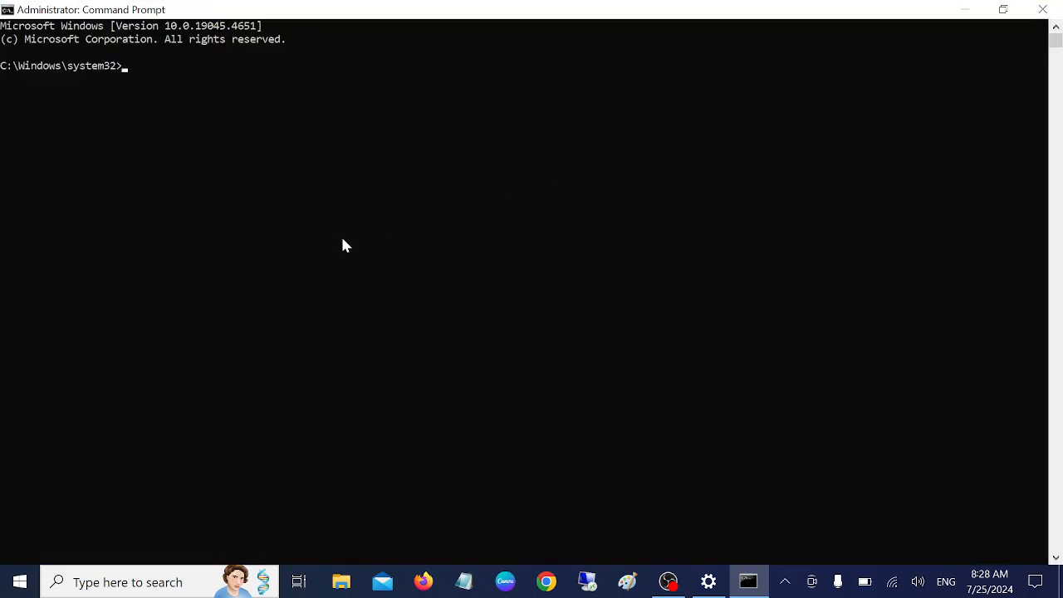
# Step: Enter the sfc /scannow command in the administrator Command Prompt
pyautogui.write('sfc')
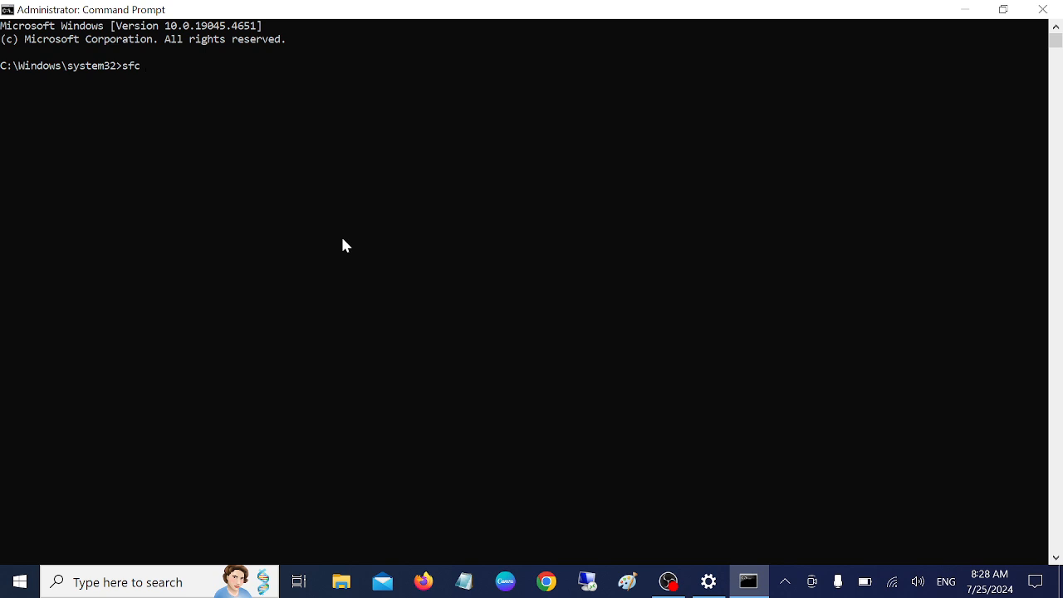
pyautogui.write('/scannow')
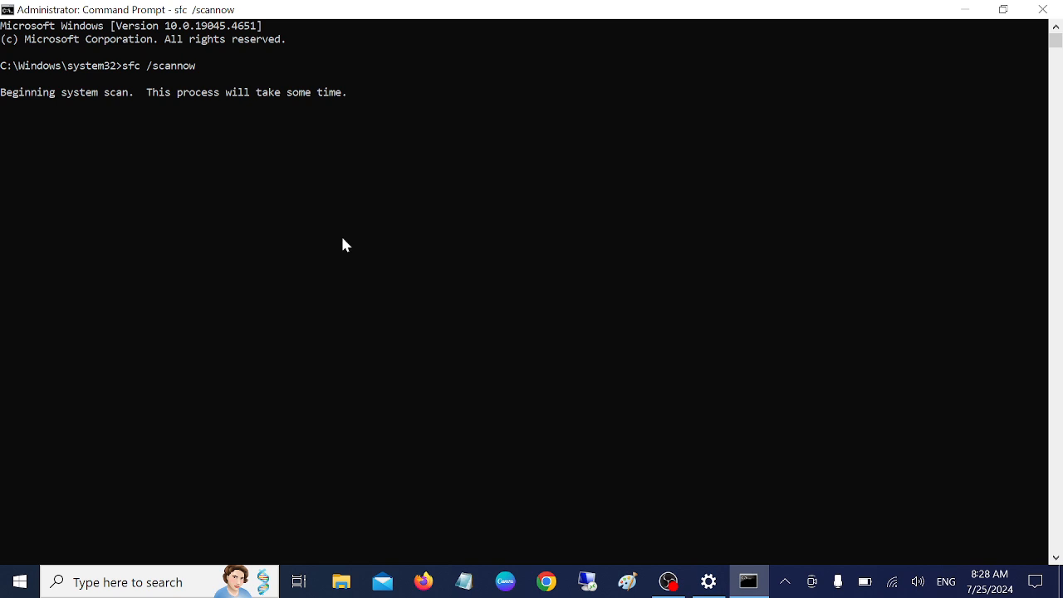
pyautogui.moveTo(159, 236)
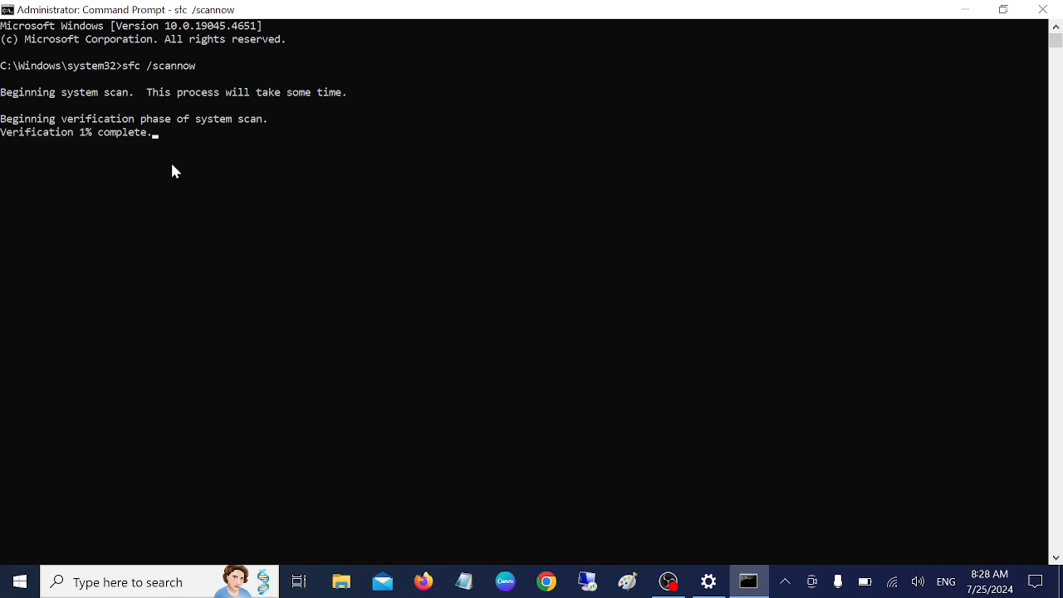
pyautogui.moveTo(215, 232)
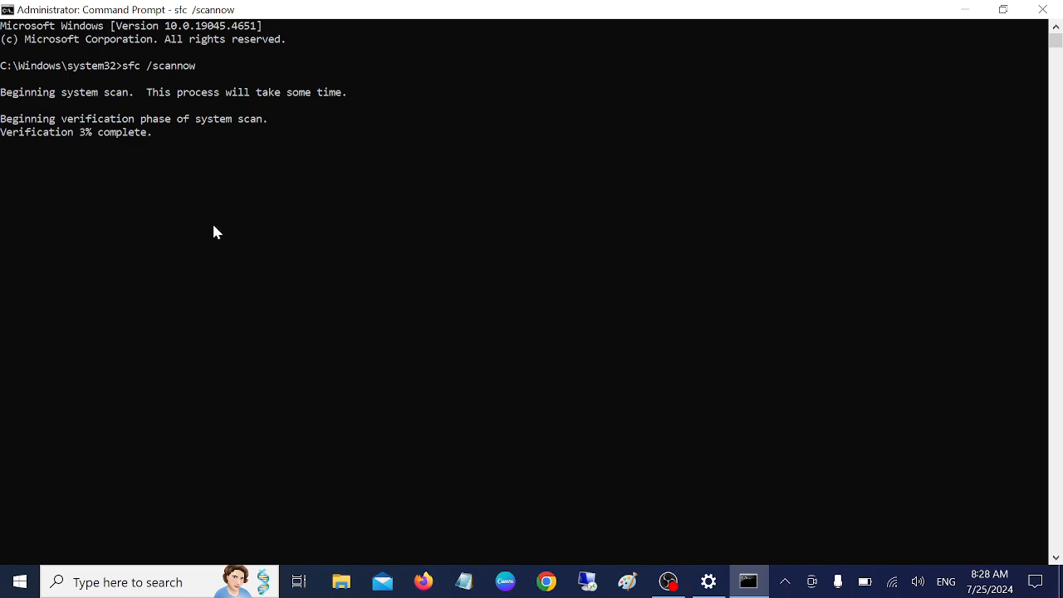
pyautogui.moveTo(230, 218)
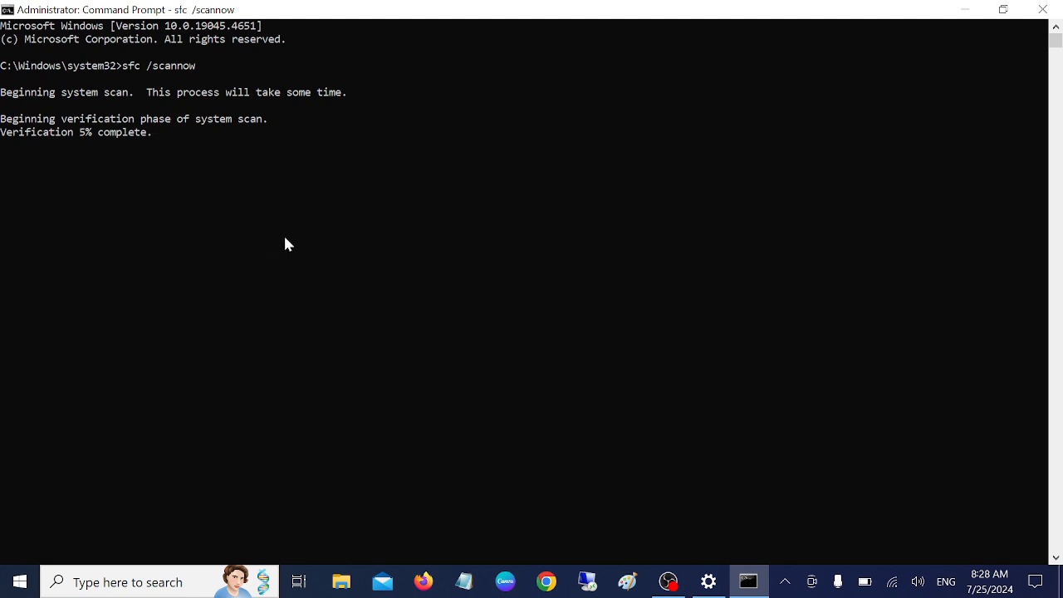
pyautogui.moveTo(153, 154)
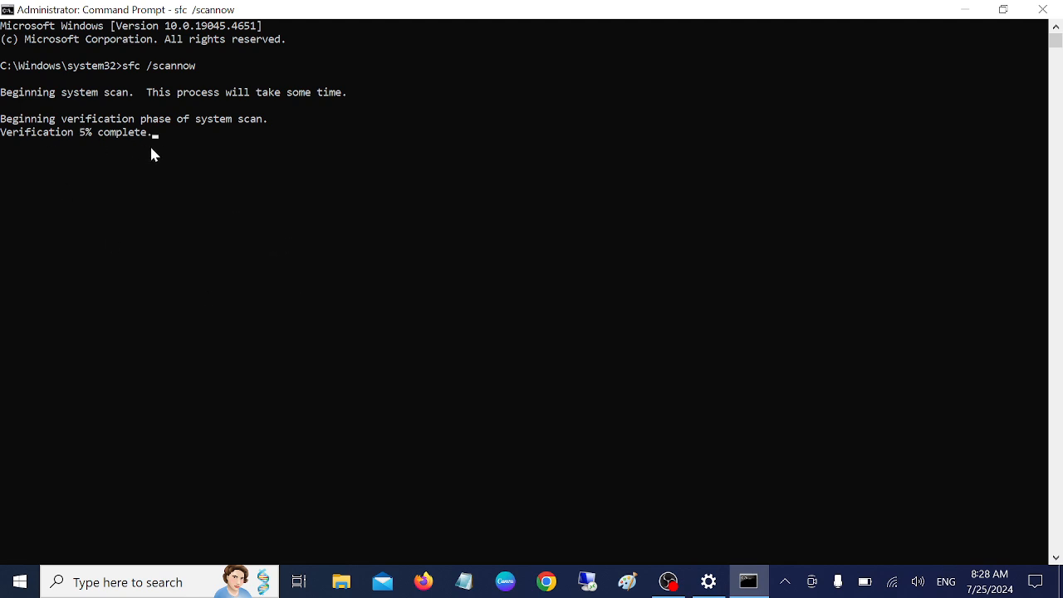
pyautogui.moveTo(163, 153)
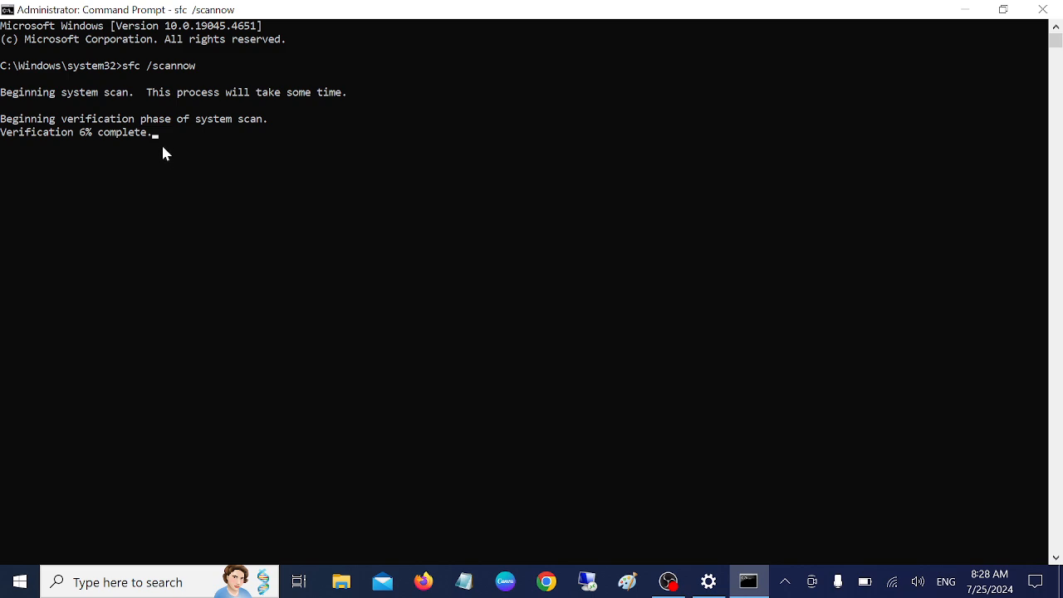
pyautogui.moveTo(175, 155)
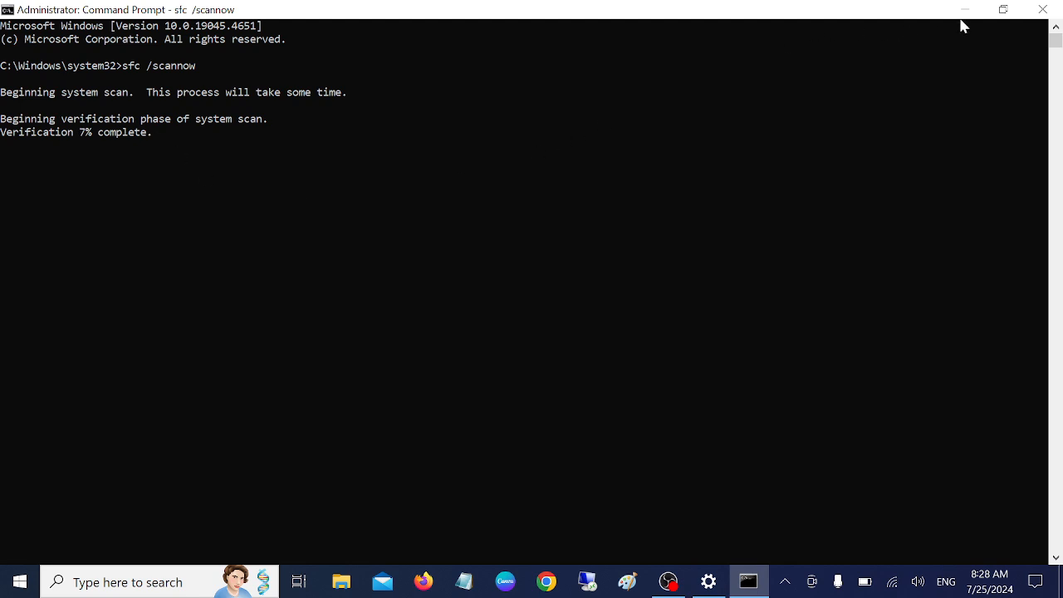
pyautogui.moveTo(967, 17)
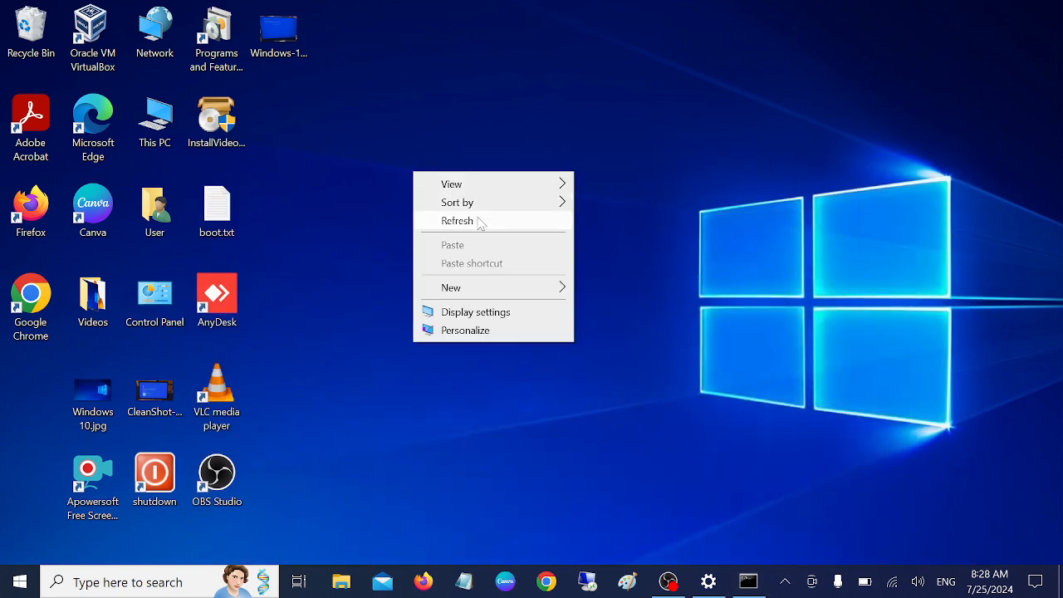
# Step: Refresh the desktop and launch Google Chrome from its icon
pyautogui.click(458, 220)
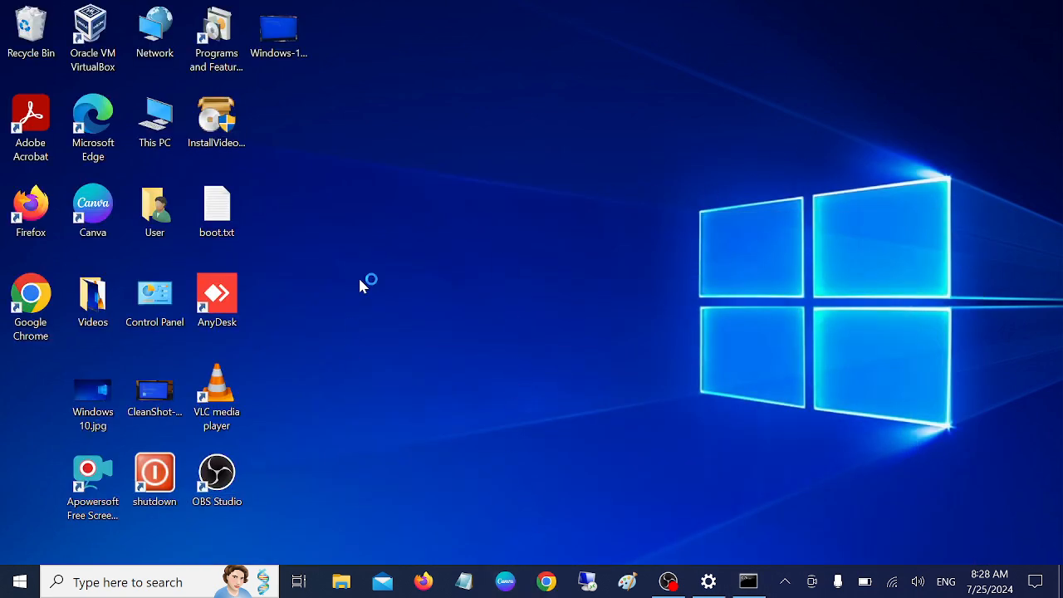
pyautogui.click(545, 580)
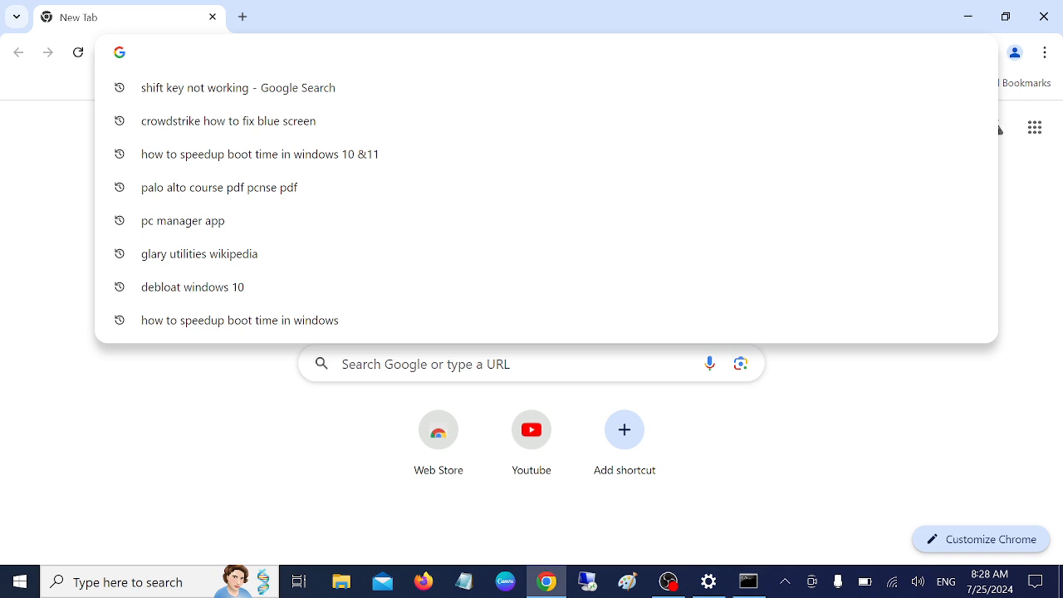
# Step: Search for a keyboard test site and load en.key-test.ru
pyautogui.write('keyb')
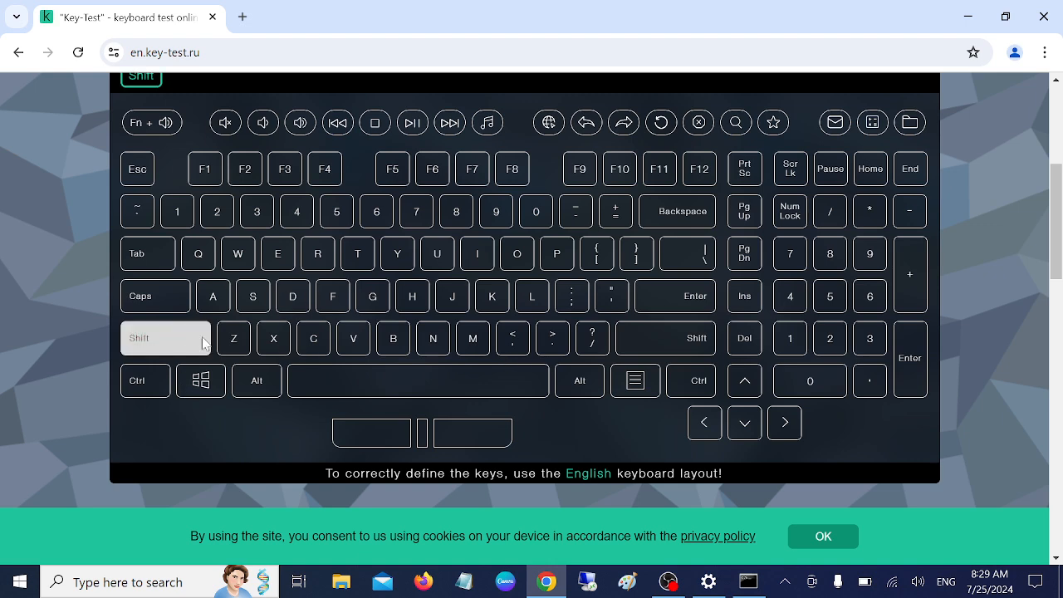
# Step: Press Shift, S and L on Key-Test to confirm the keys register
pyautogui.press('shift')
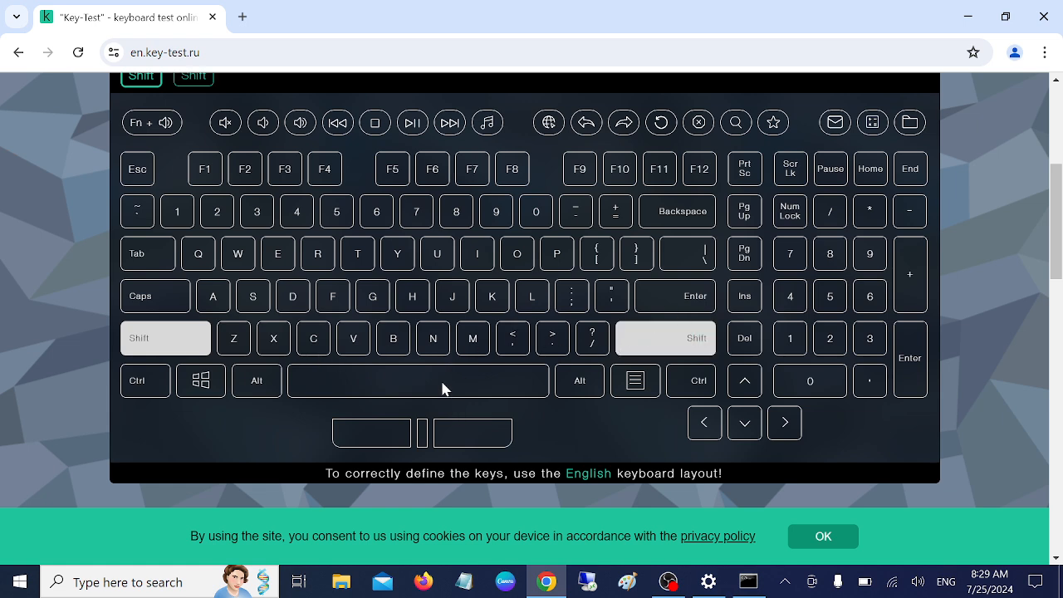
pyautogui.moveTo(302, 323)
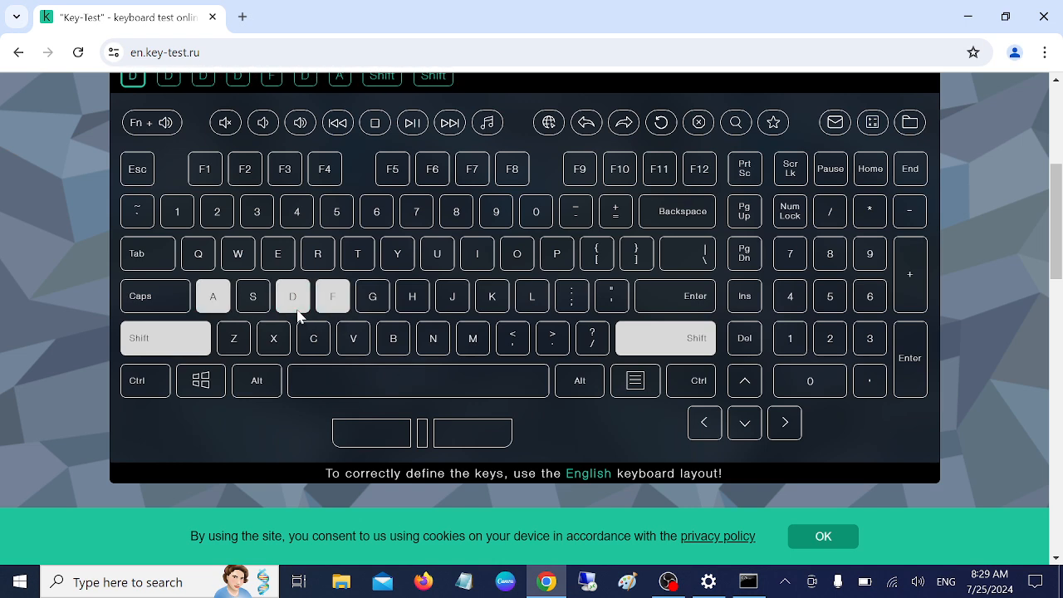
pyautogui.press('S')
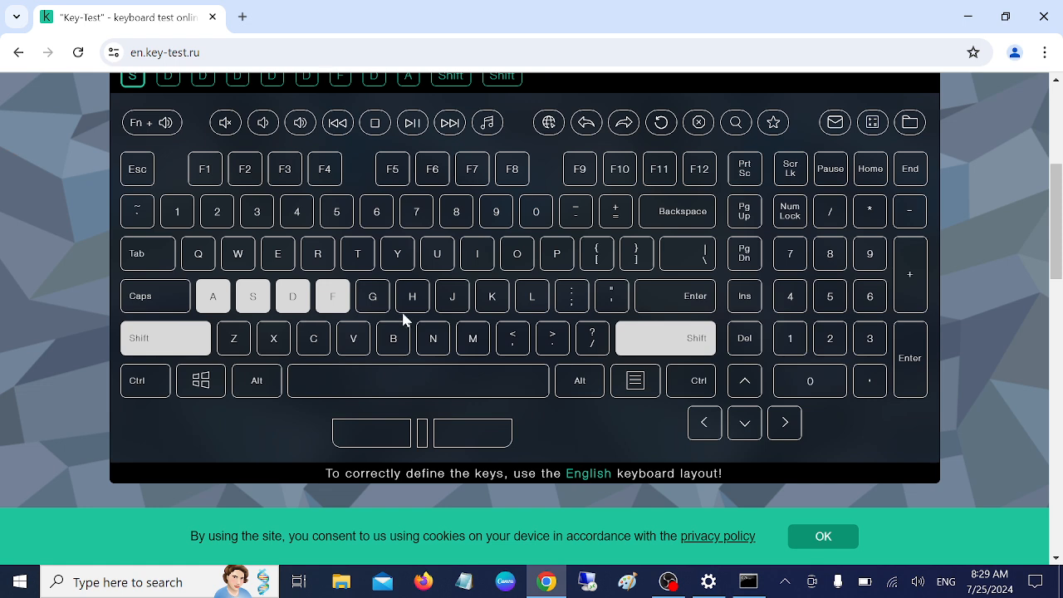
pyautogui.moveTo(408, 315)
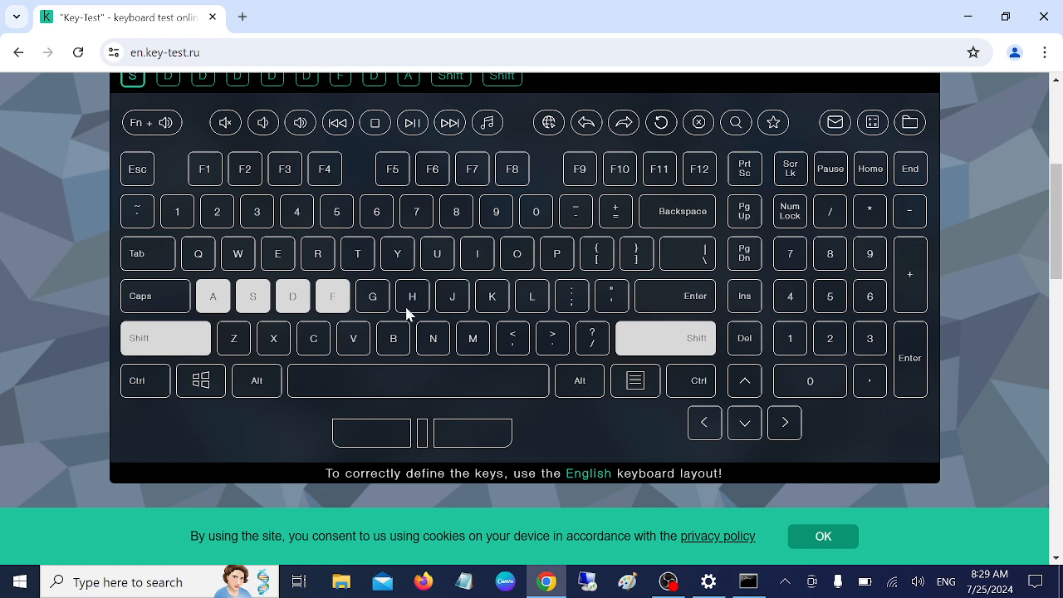
pyautogui.press('L')
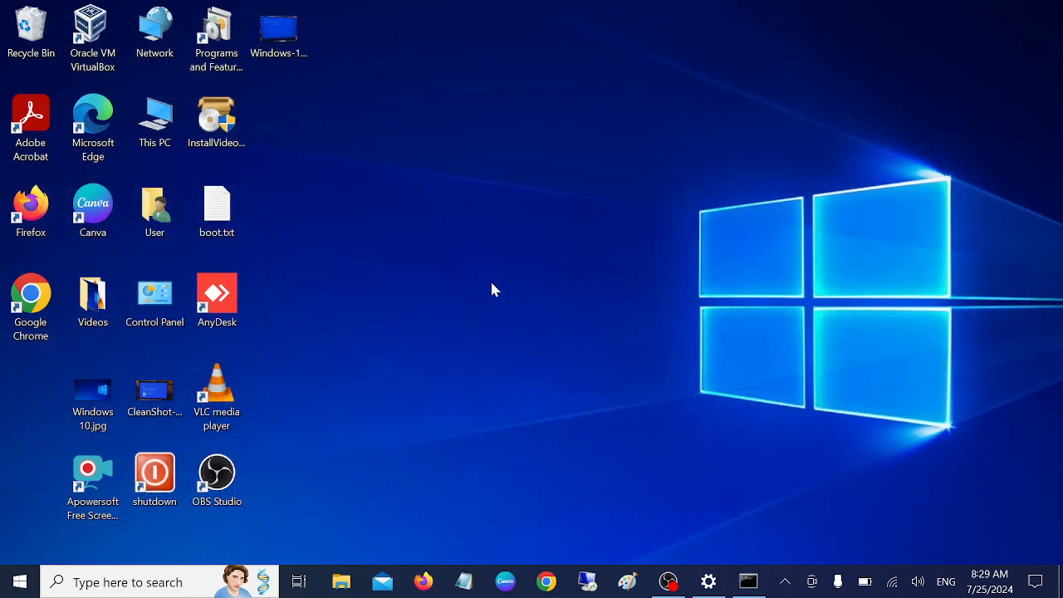
pyautogui.moveTo(492, 282)
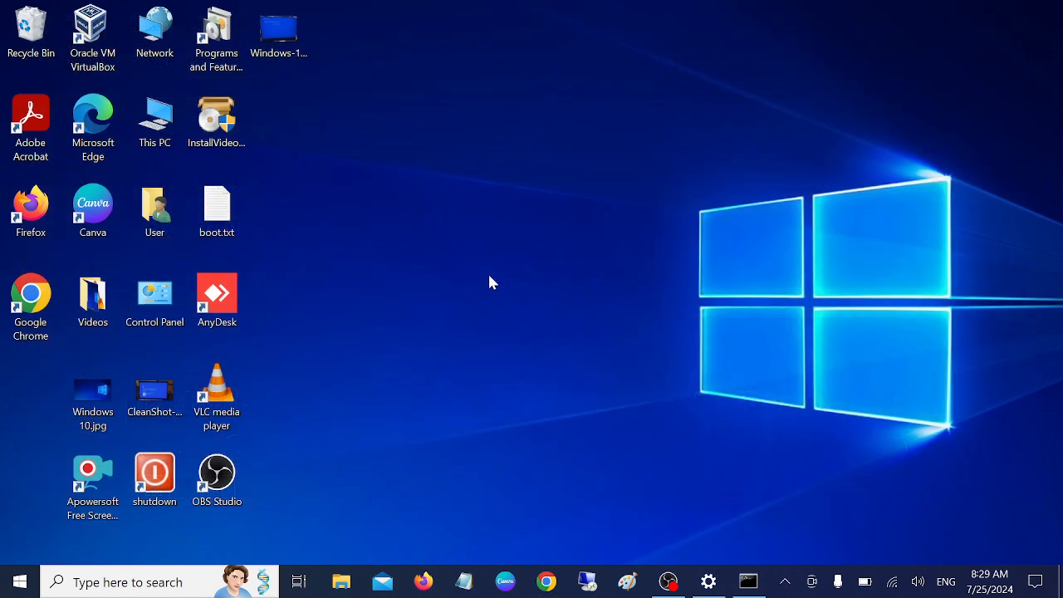